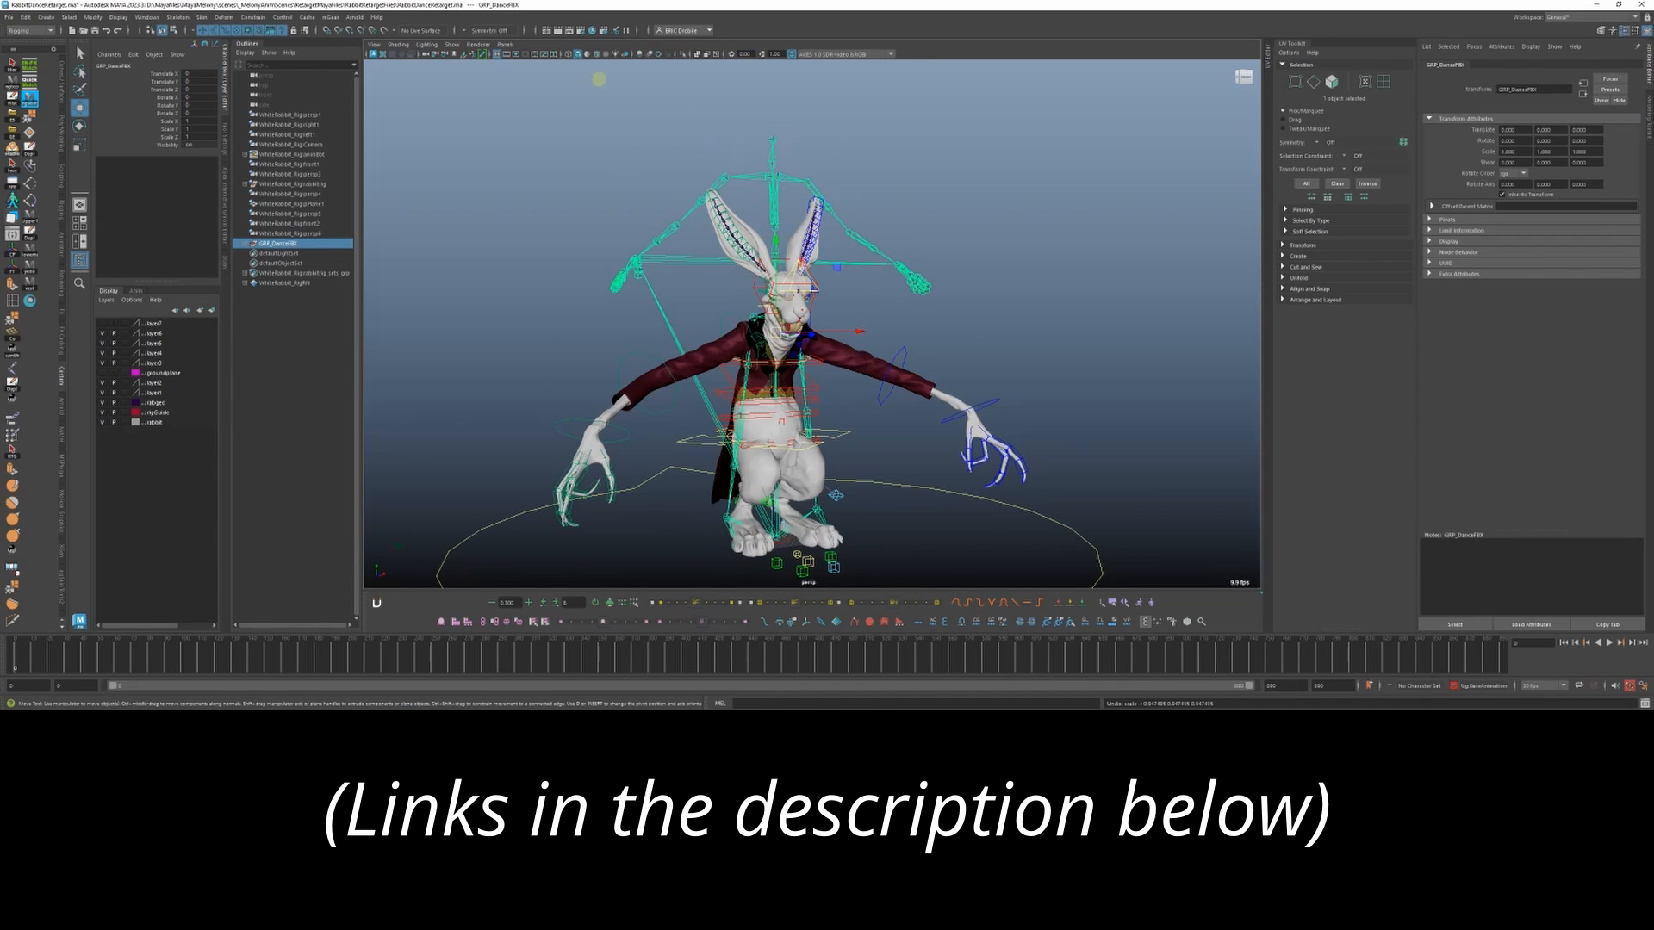
Step: Switch to the side view and hide the rabbit rig's control curves
left_click(517, 43)
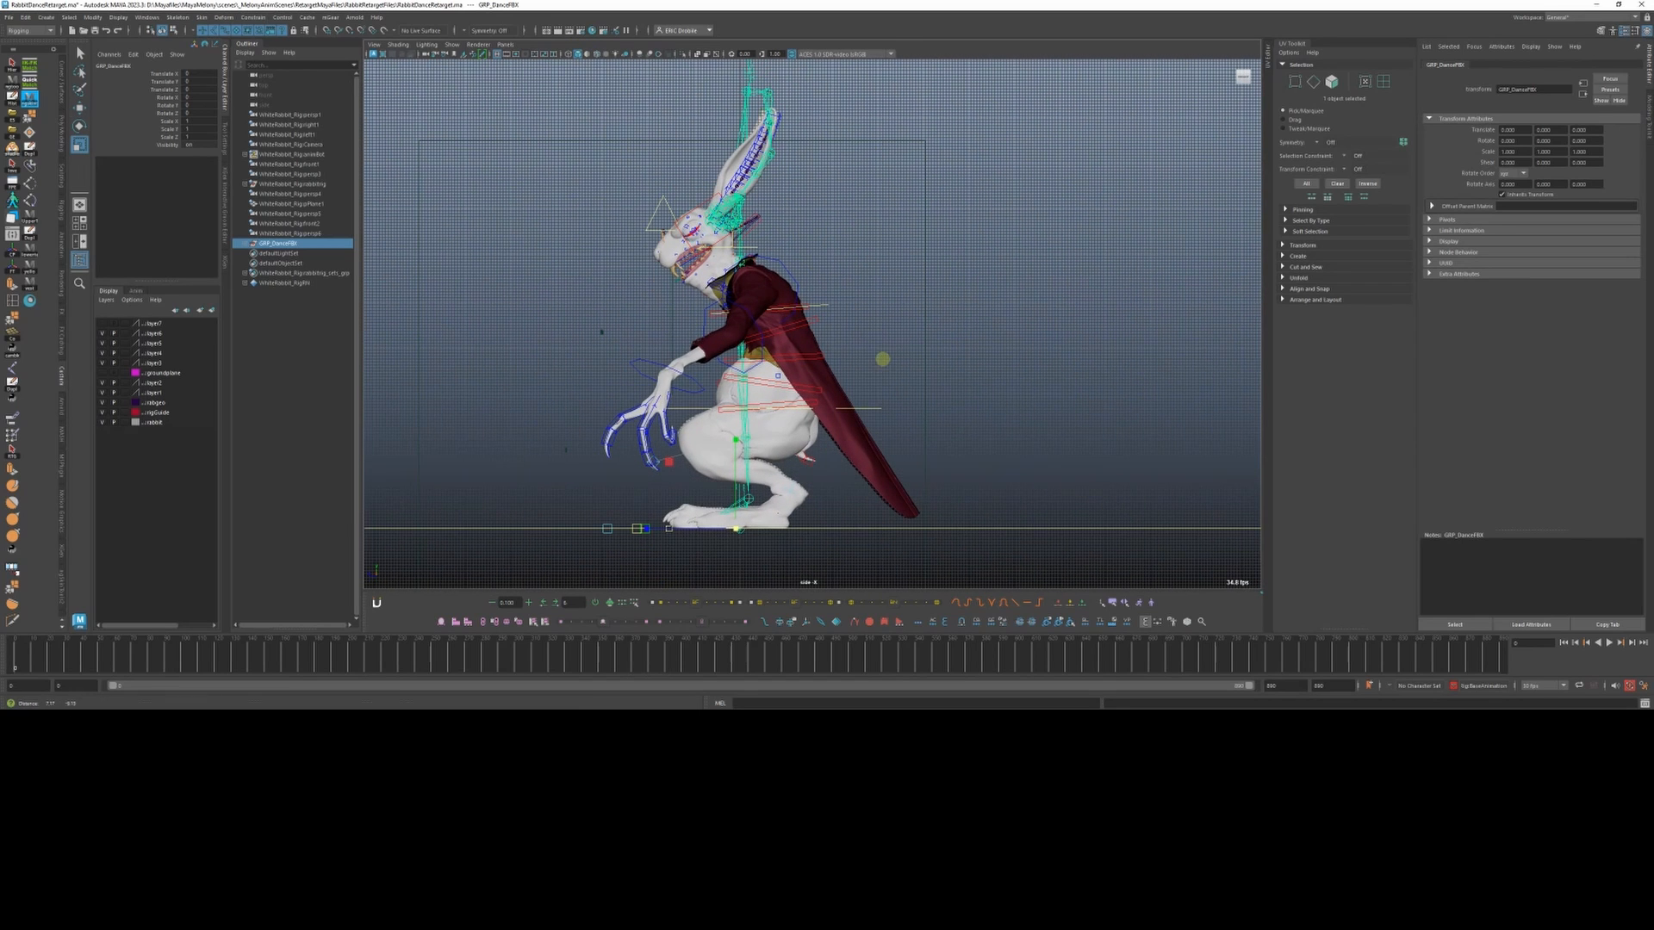
left_click(454, 45)
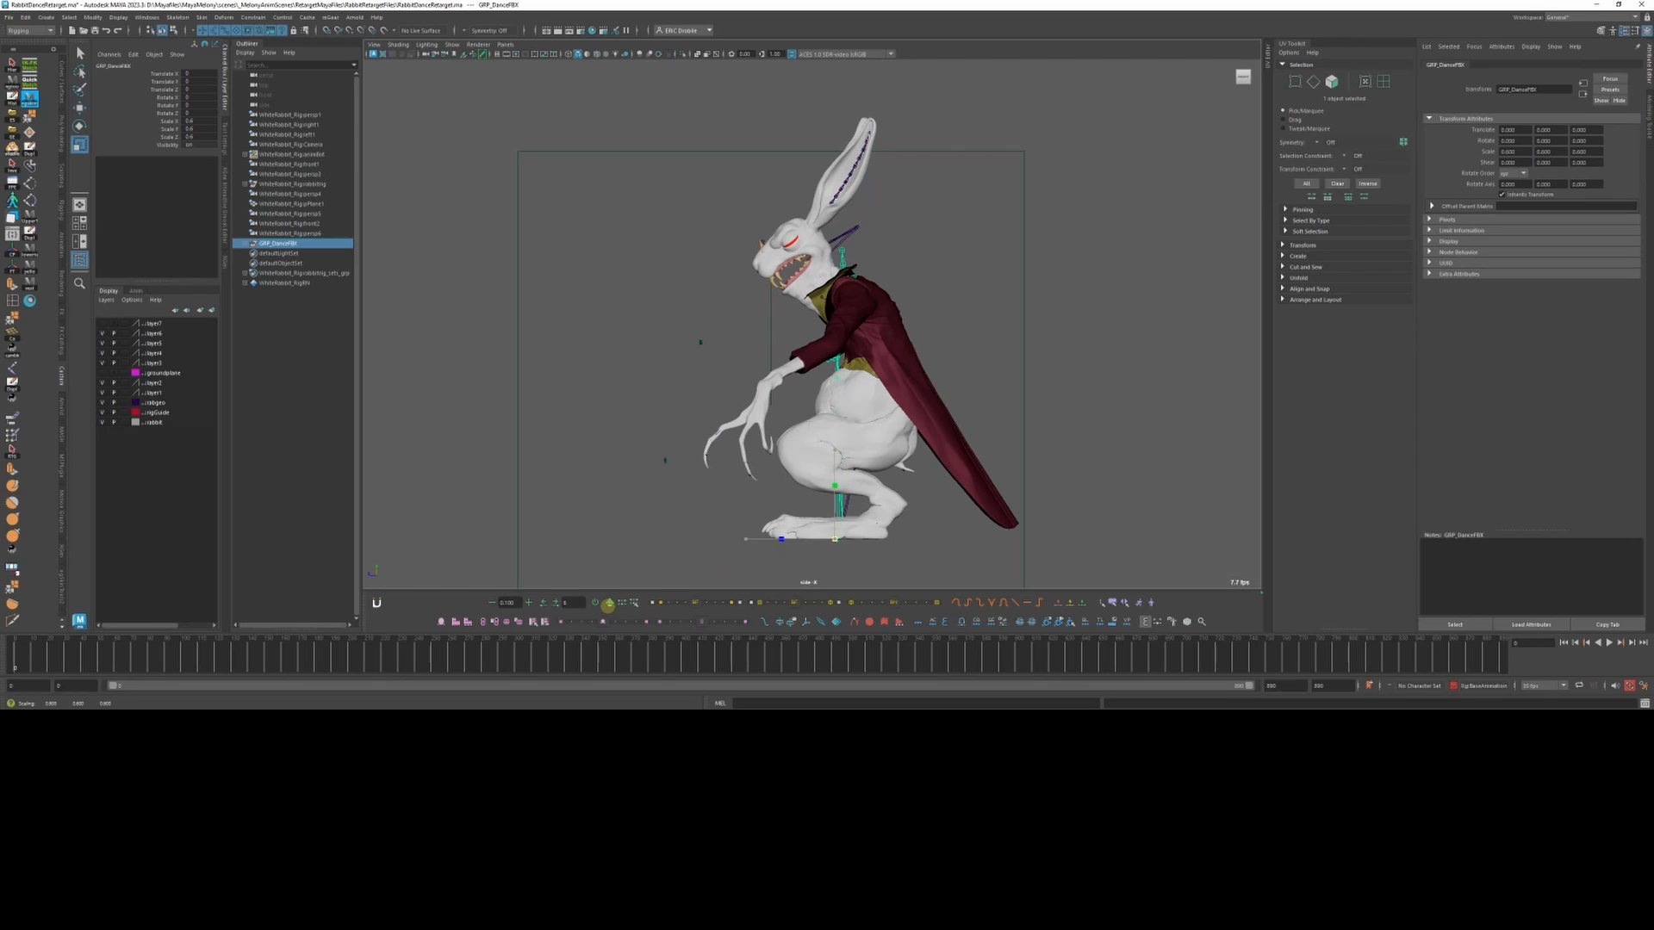
left_click(510, 45)
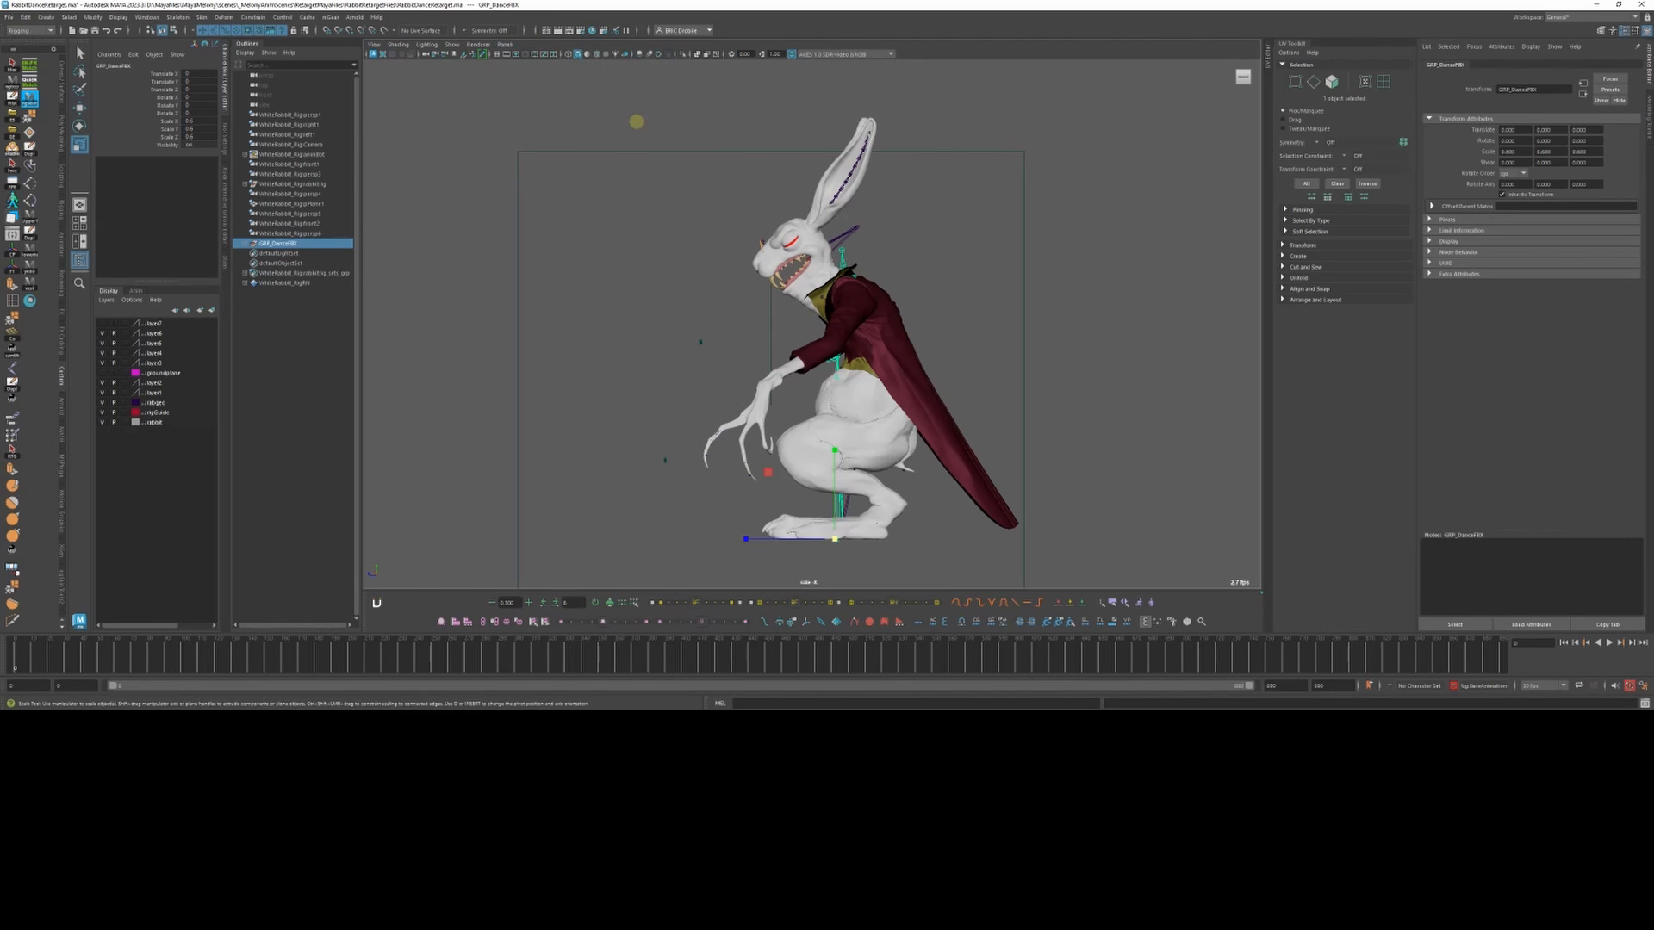
left_click(506, 45)
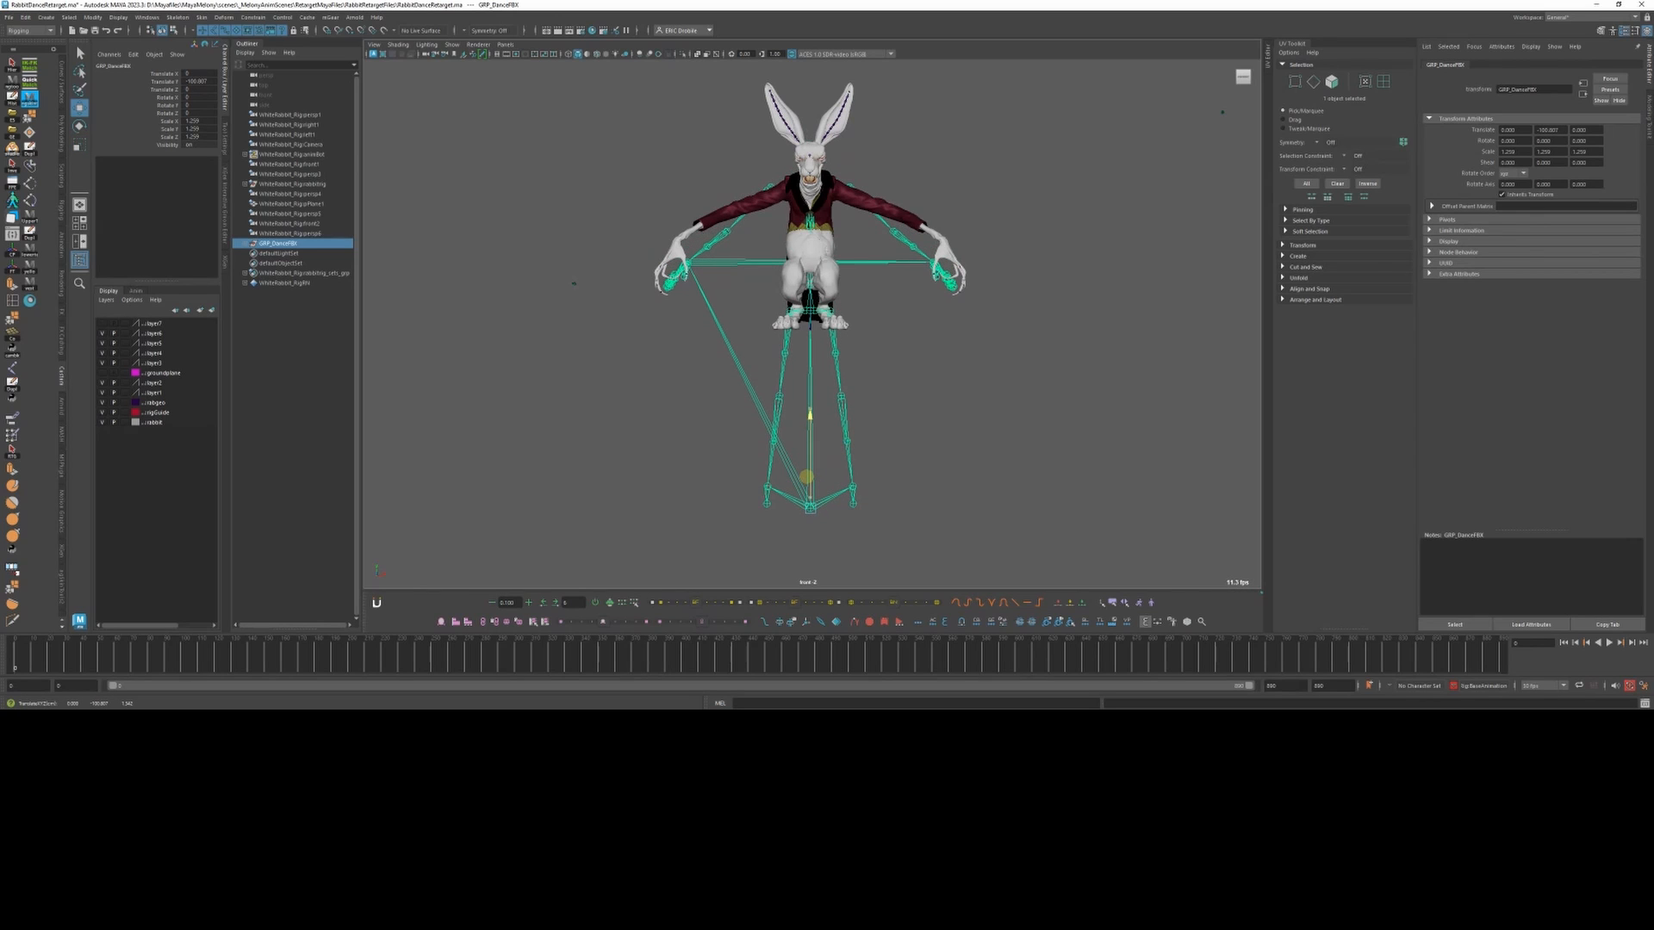
Step: Switch the viewport to the front orthographic view
left_click(503, 45)
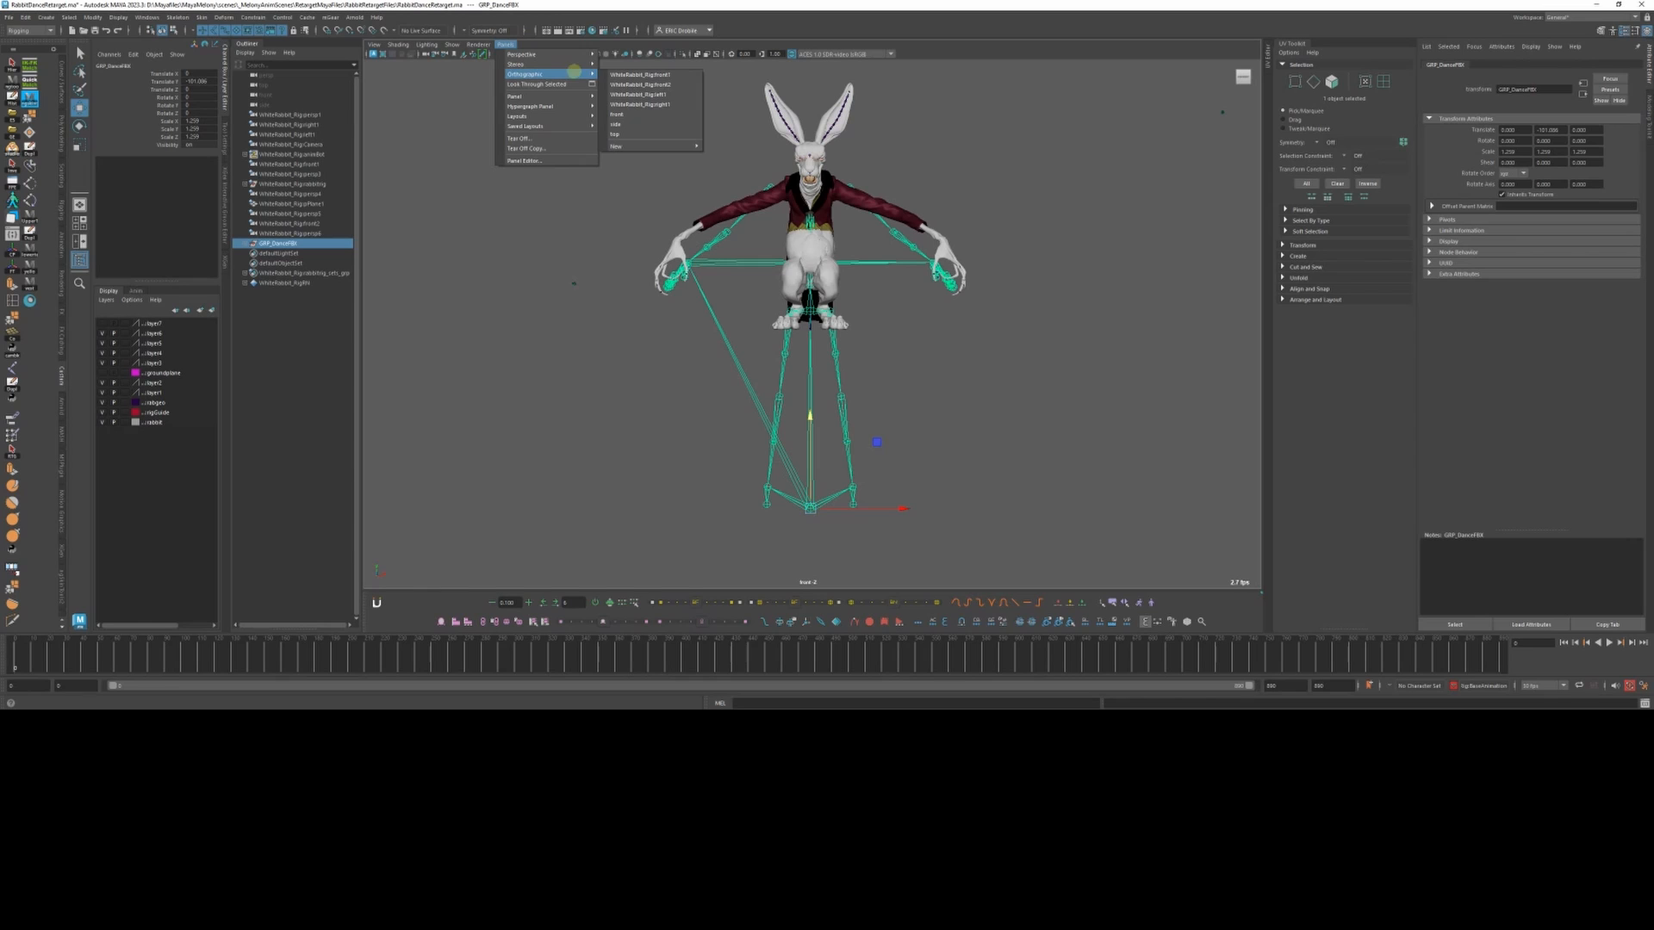
mouse_move(530, 55)
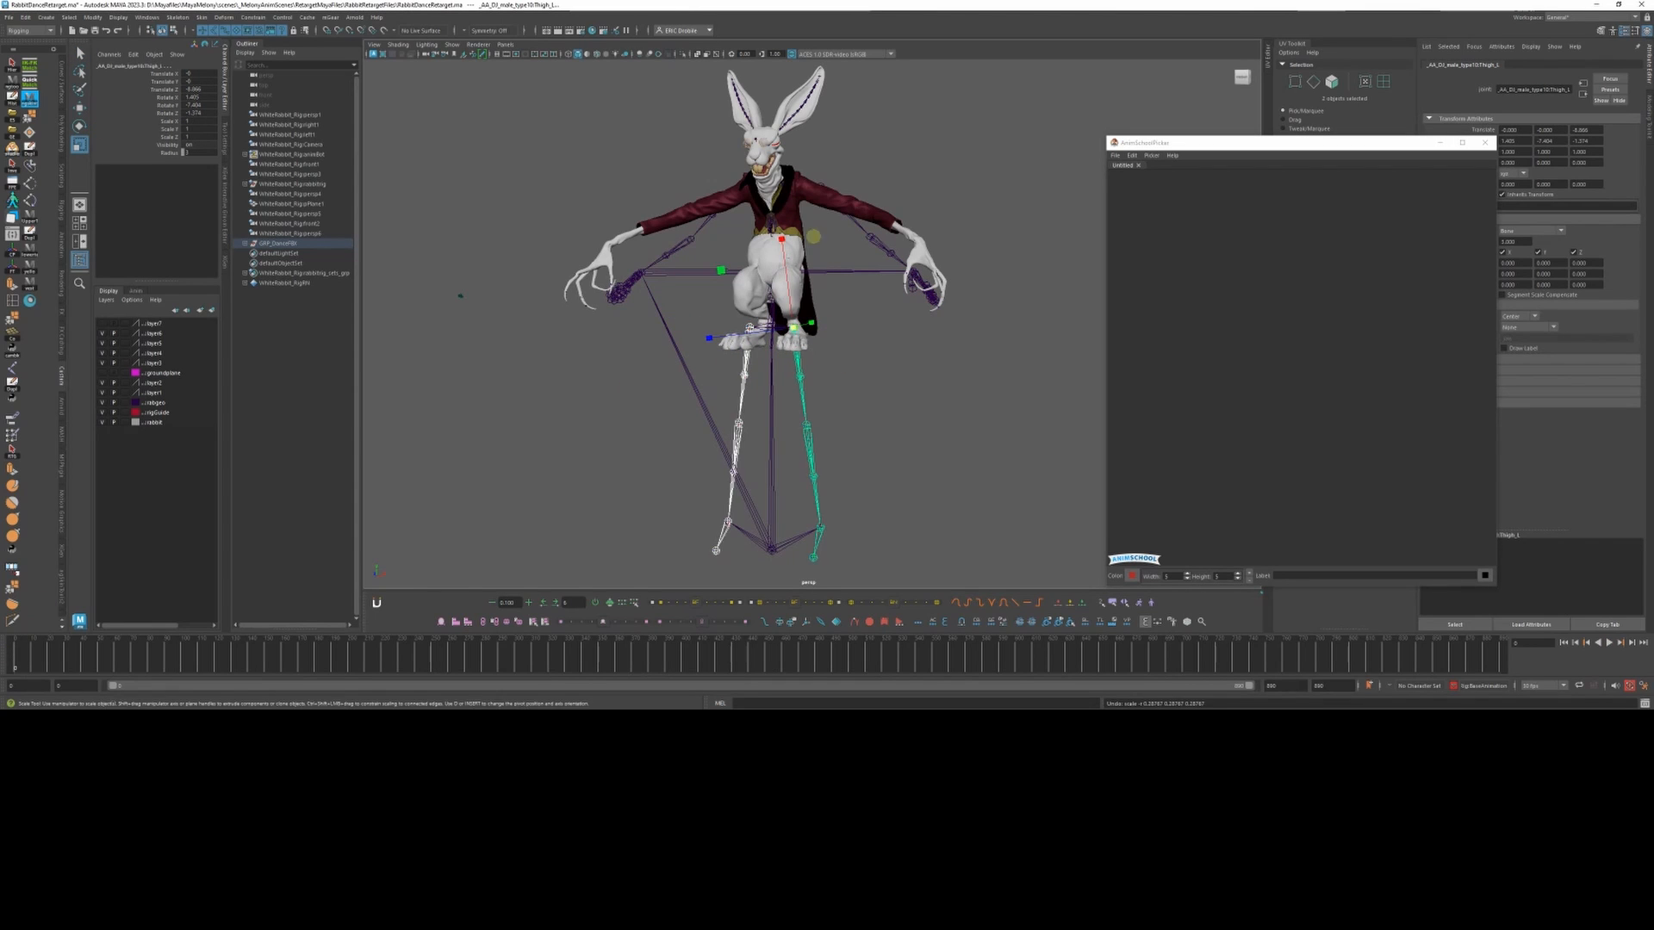
Step: Import the mocap FBX clip with File Content set to Update animation
left_click(17, 21)
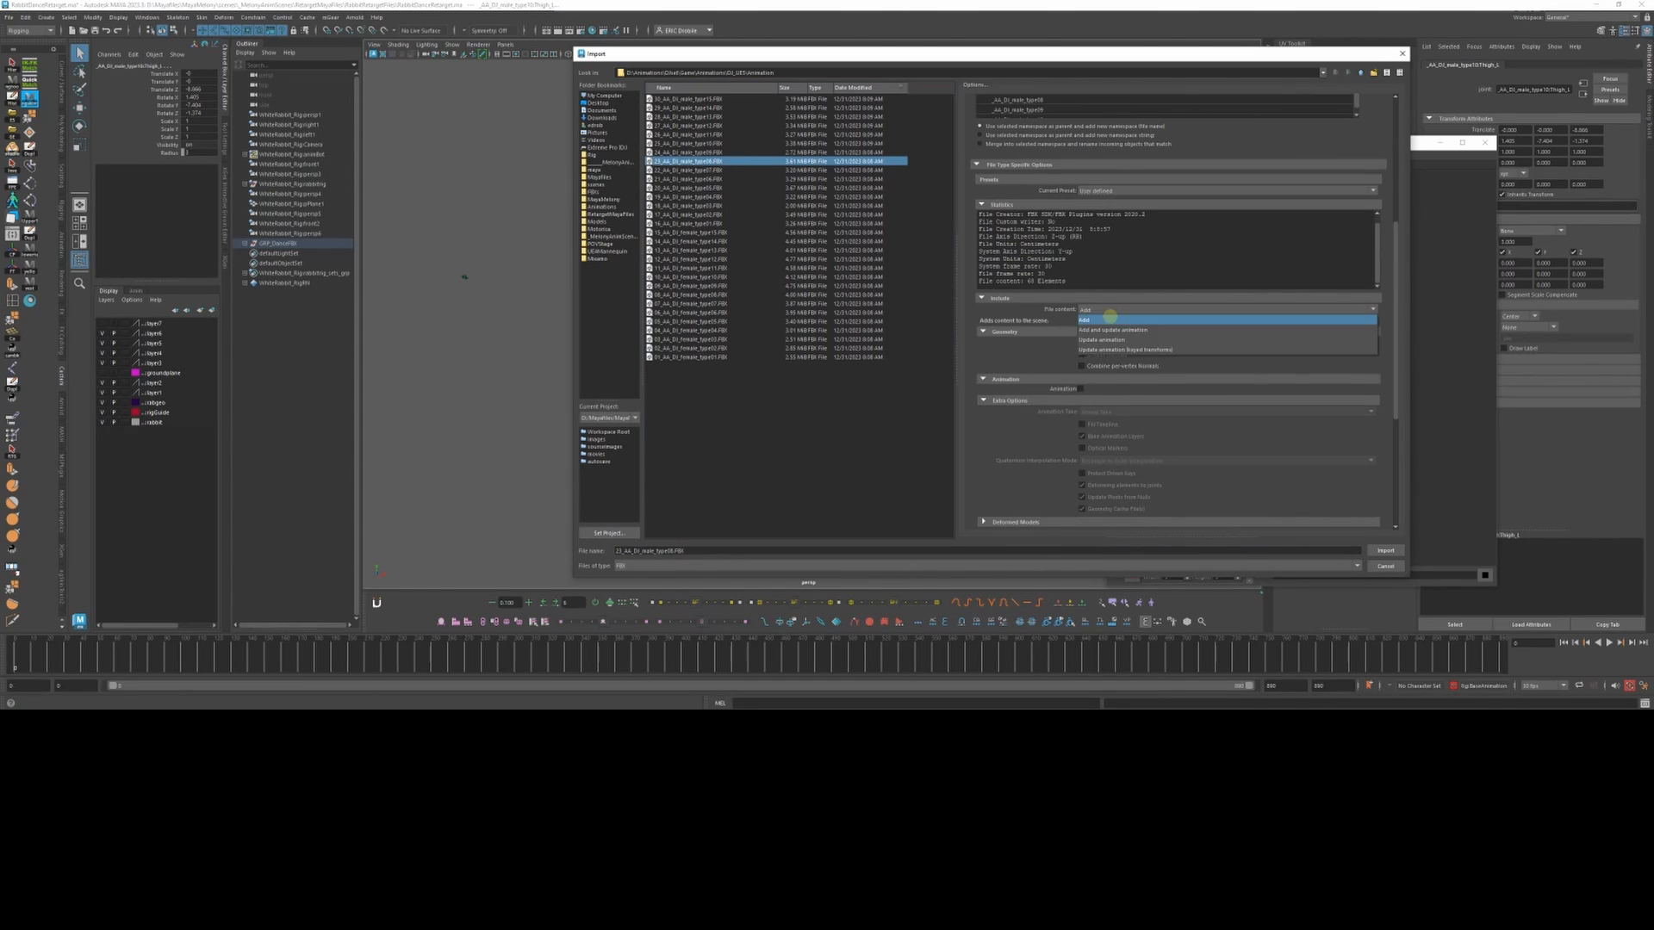
left_click(1385, 551)
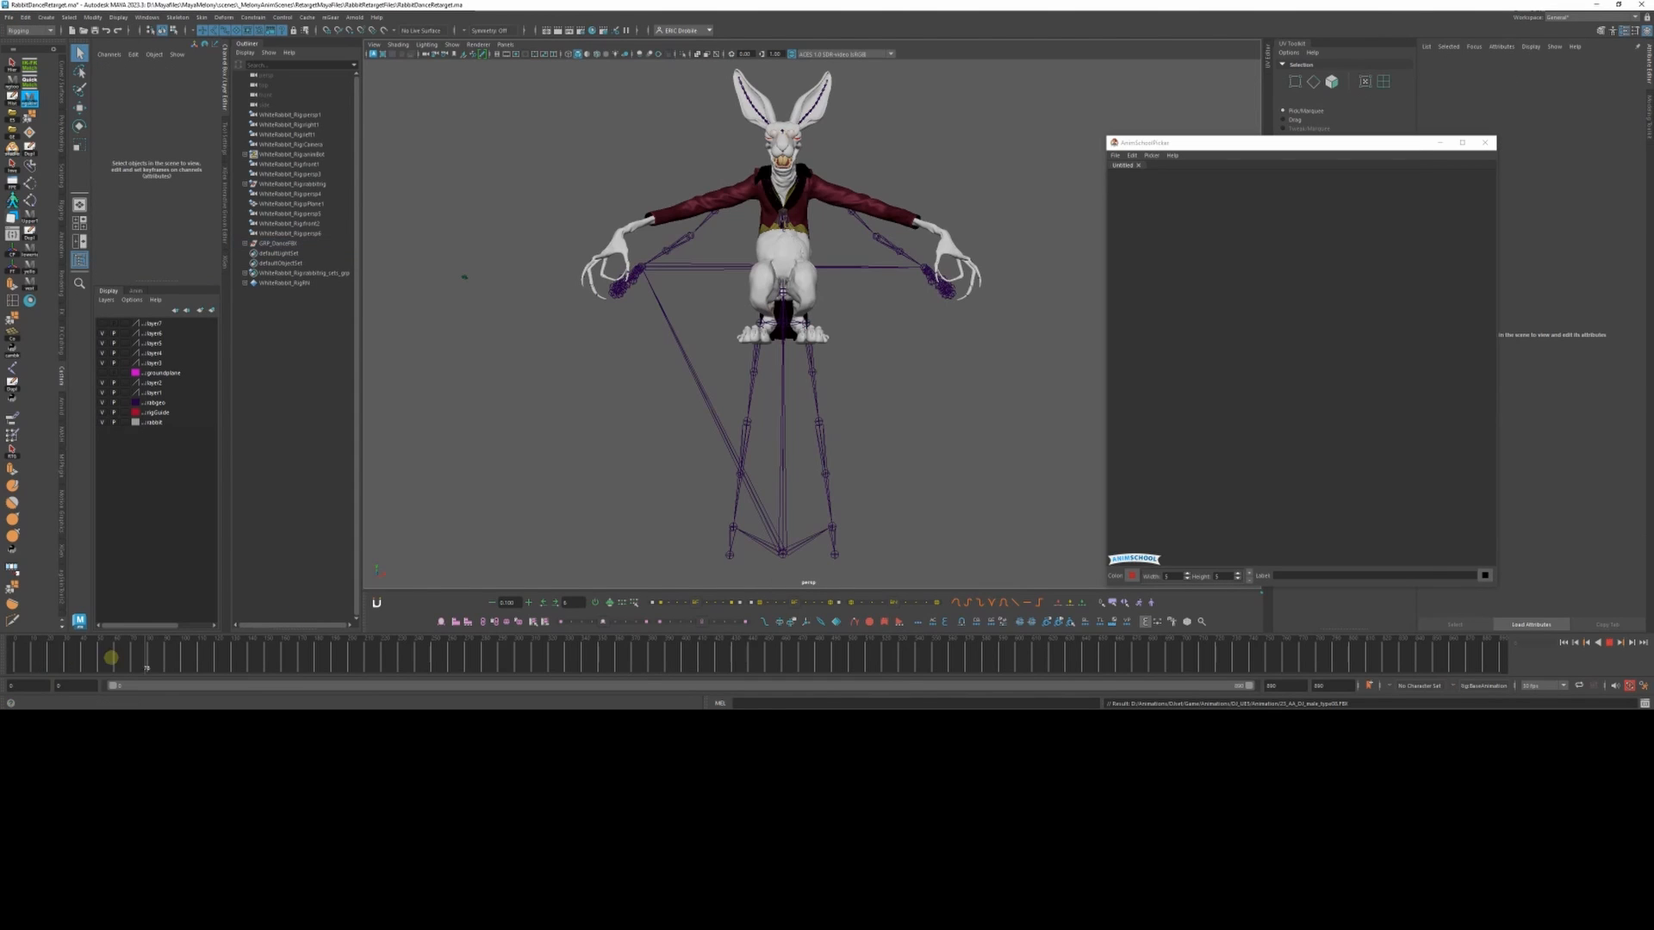
left_click(744, 417)
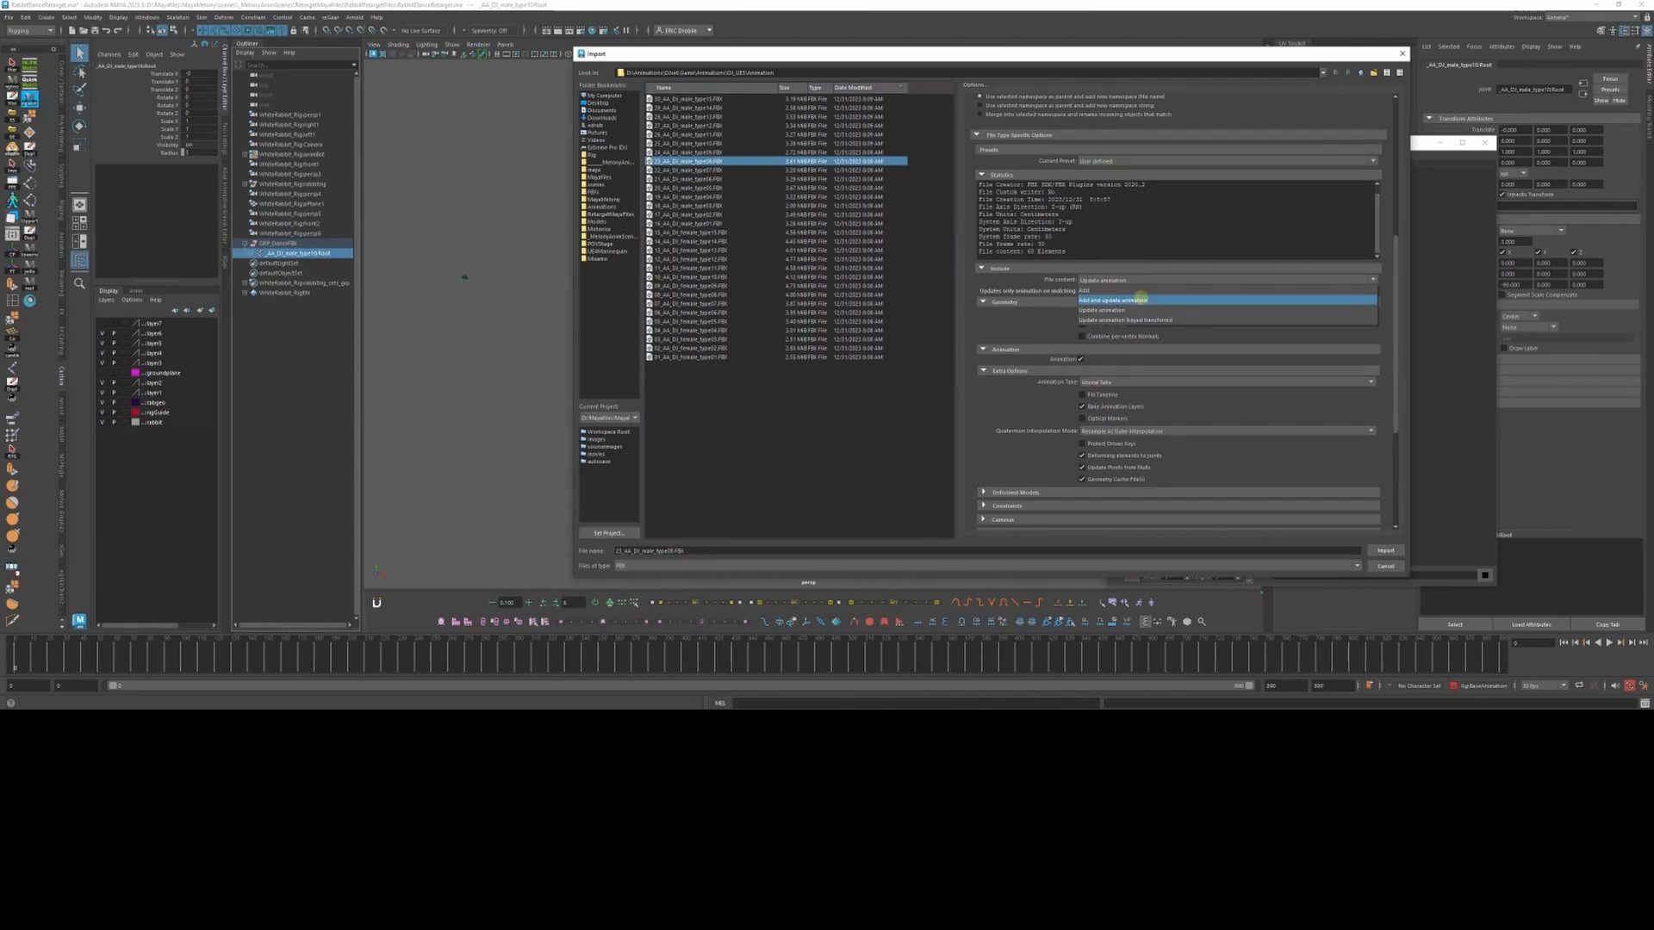
left_click(1385, 551)
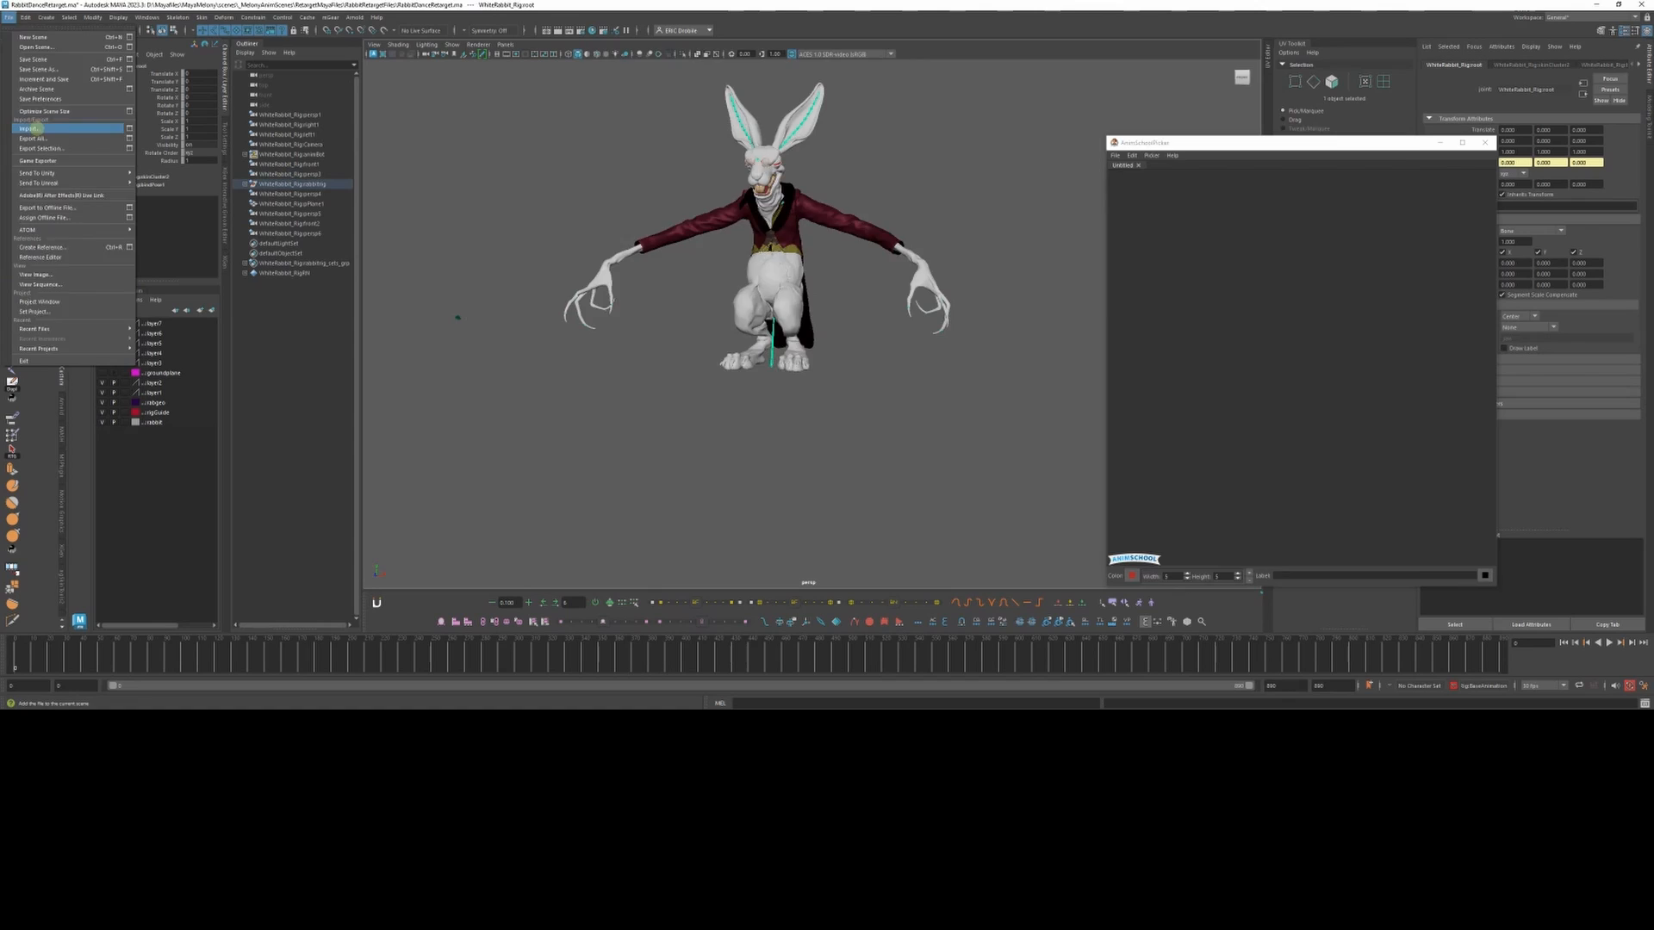
Step: Import another mocap FBX file with Add content
left_click(42, 129)
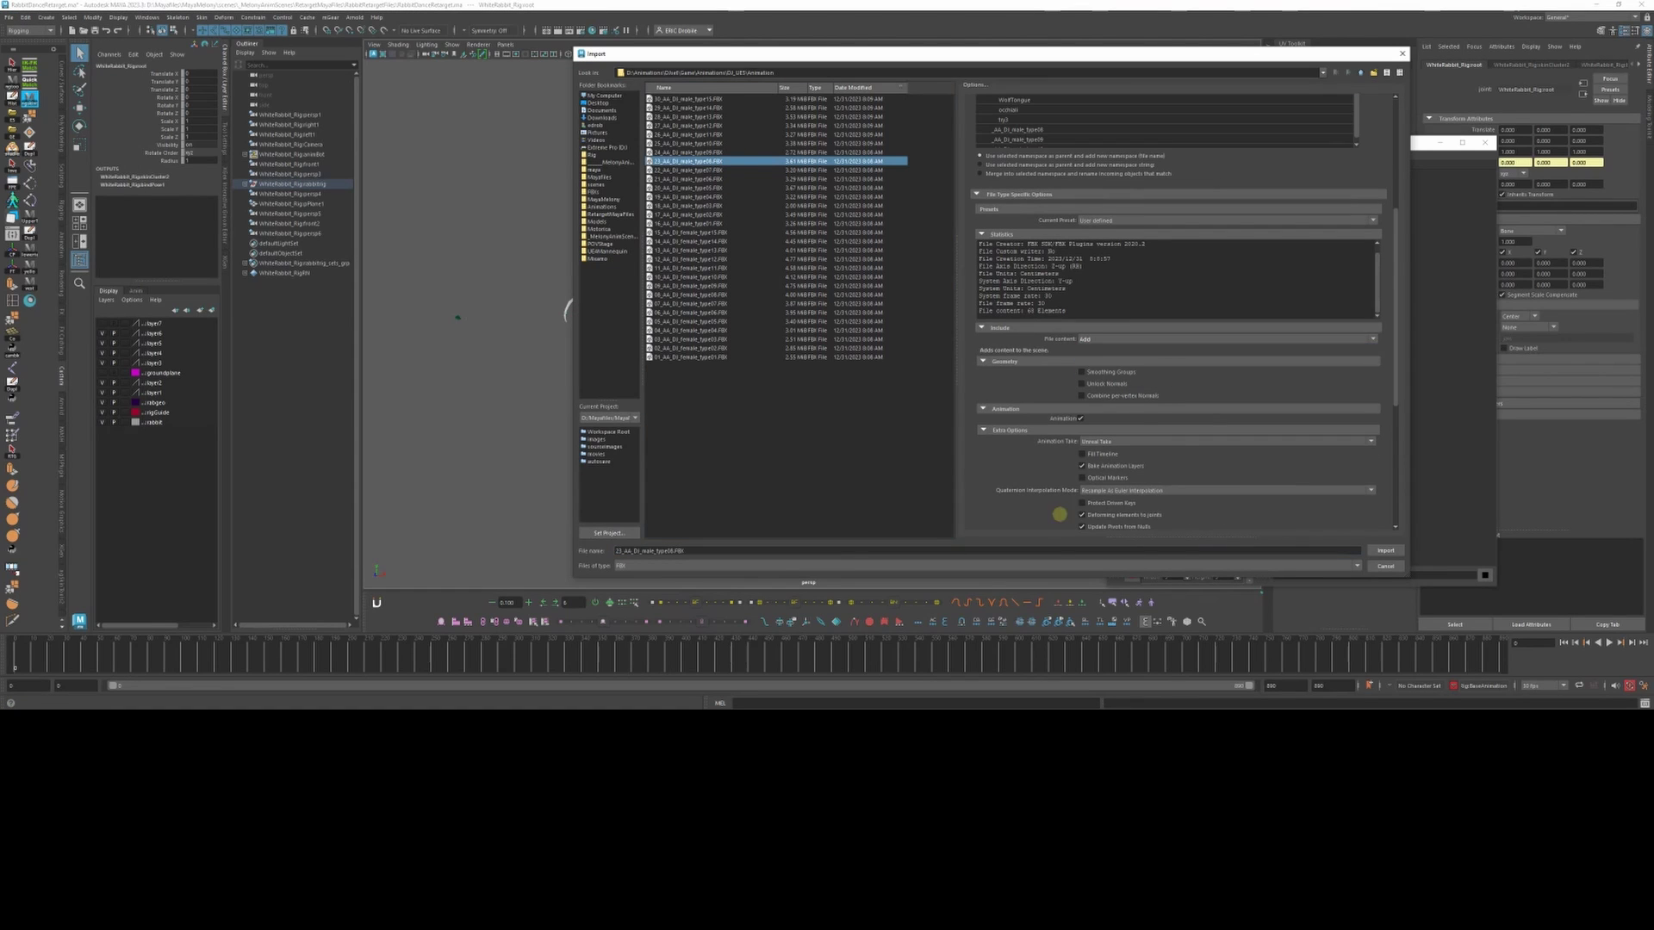
left_click(1385, 549)
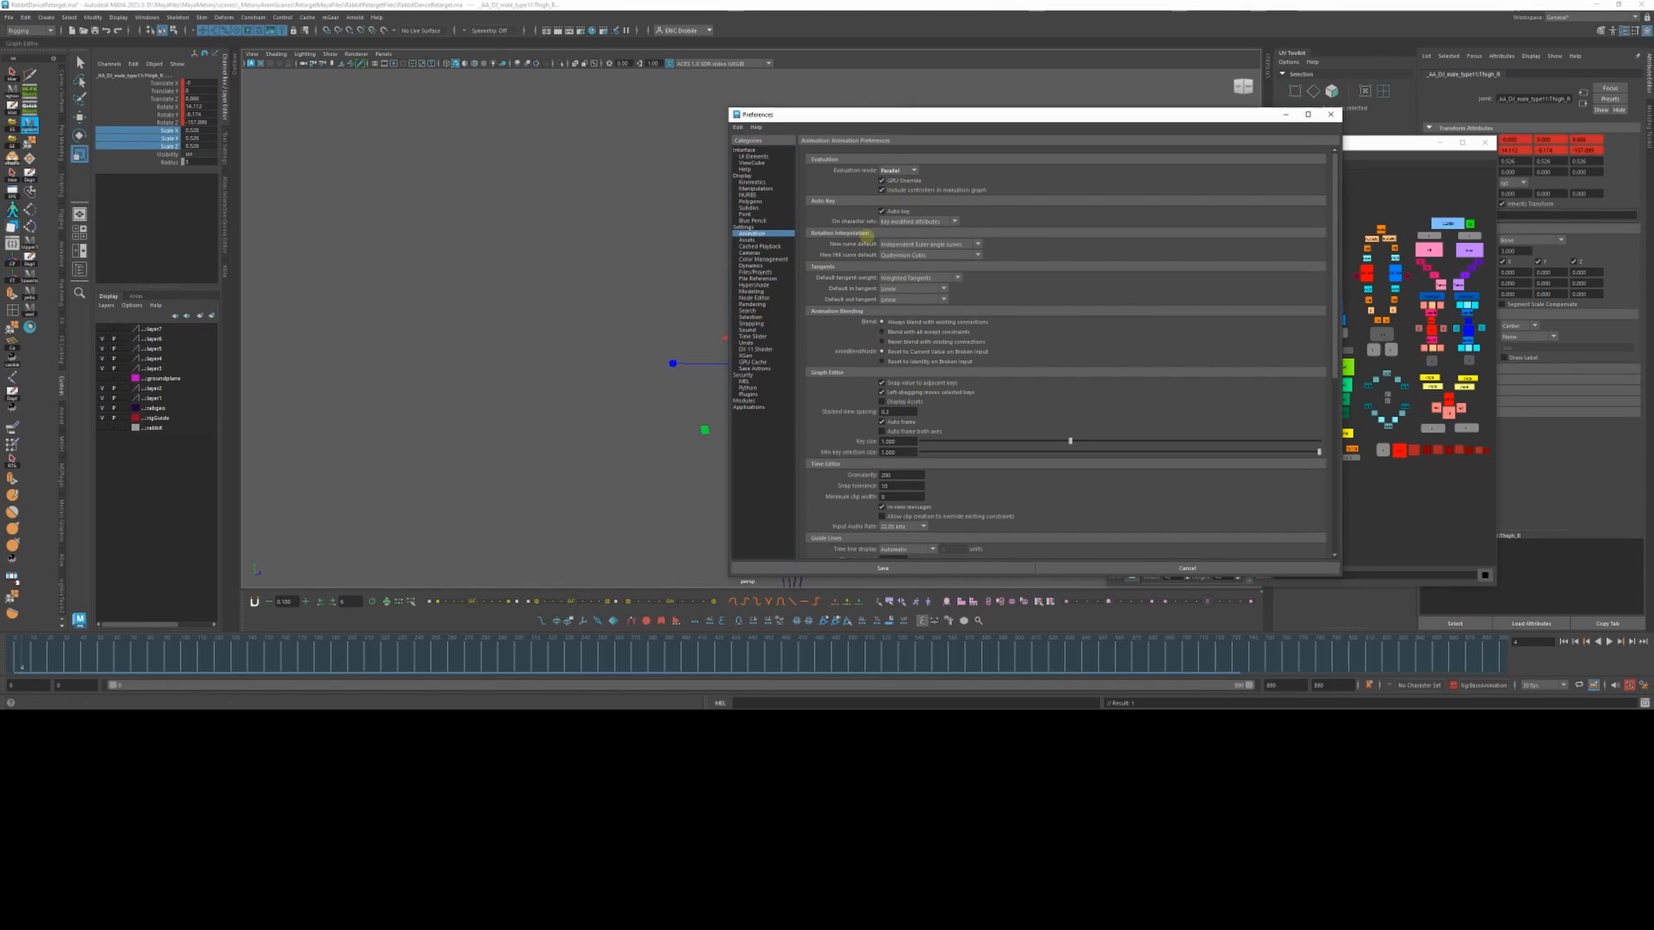
Step: Save the animation preferences and return to the shaded front view of the rabbit
left_click(751, 336)
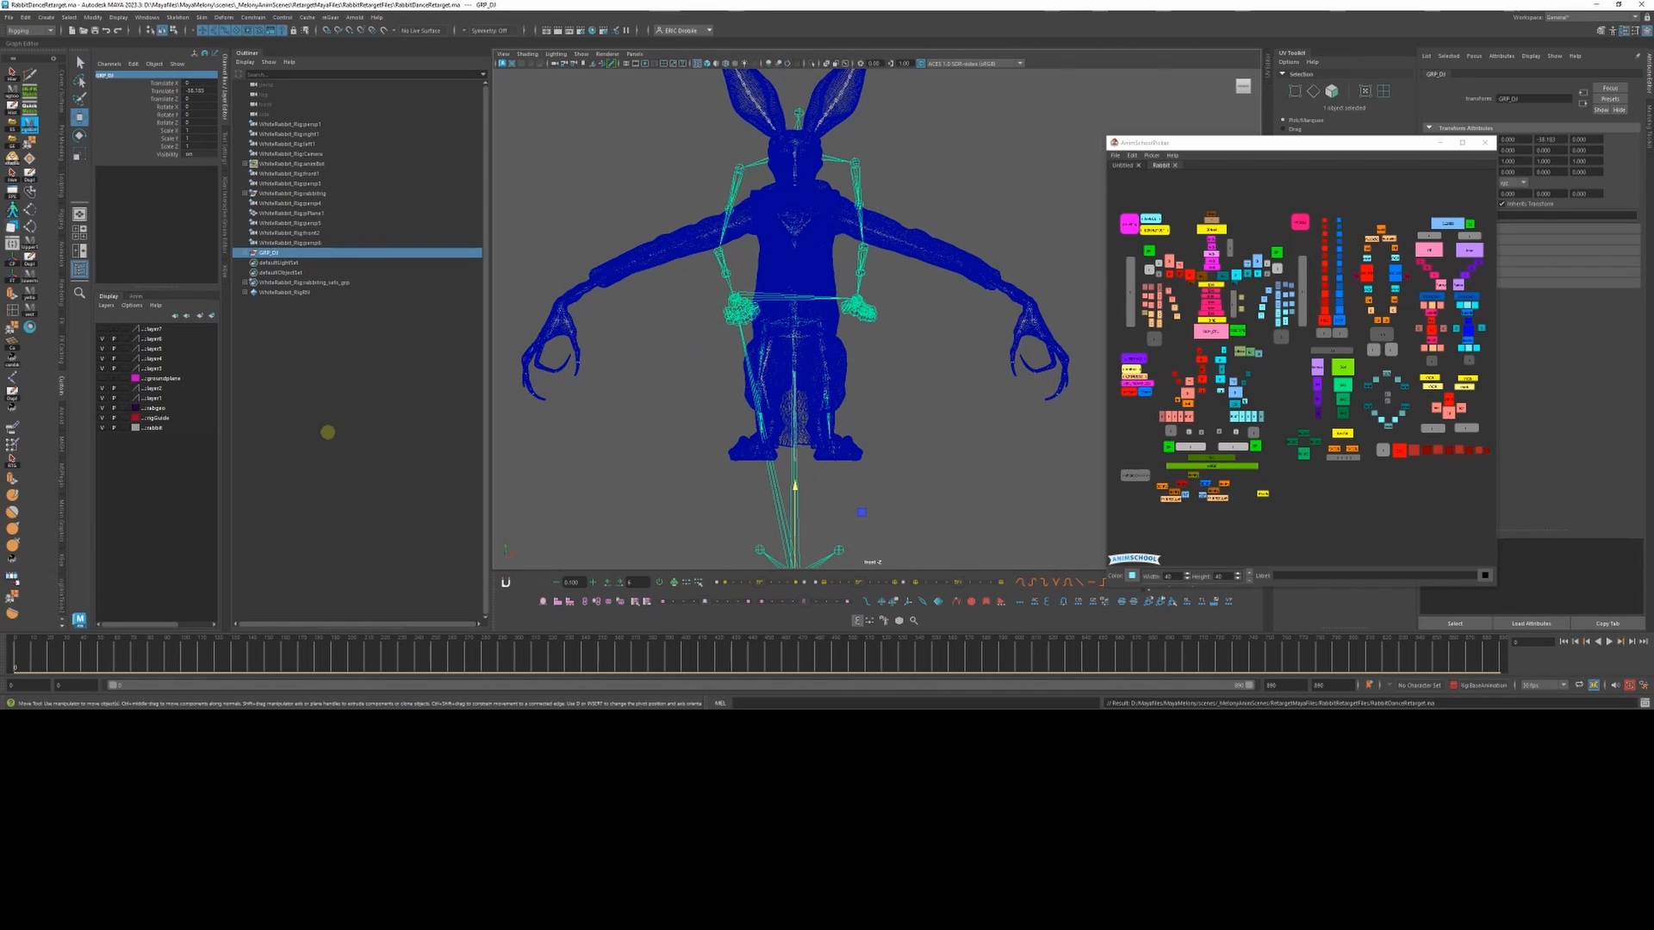
key("5")
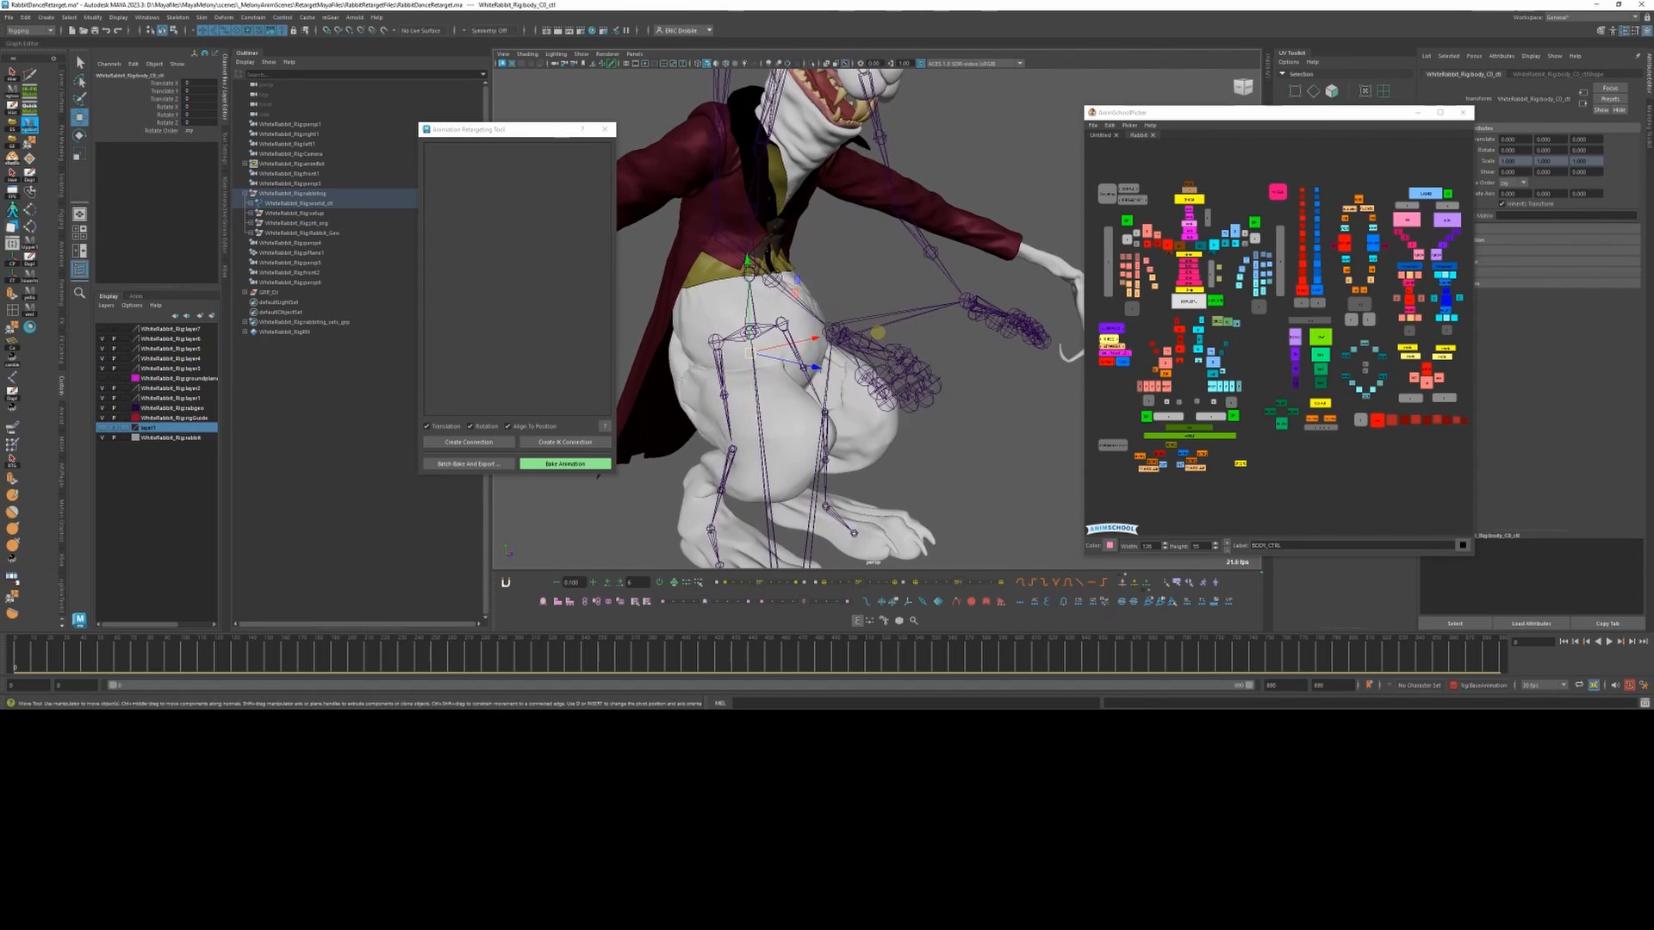
left_click(565, 464)
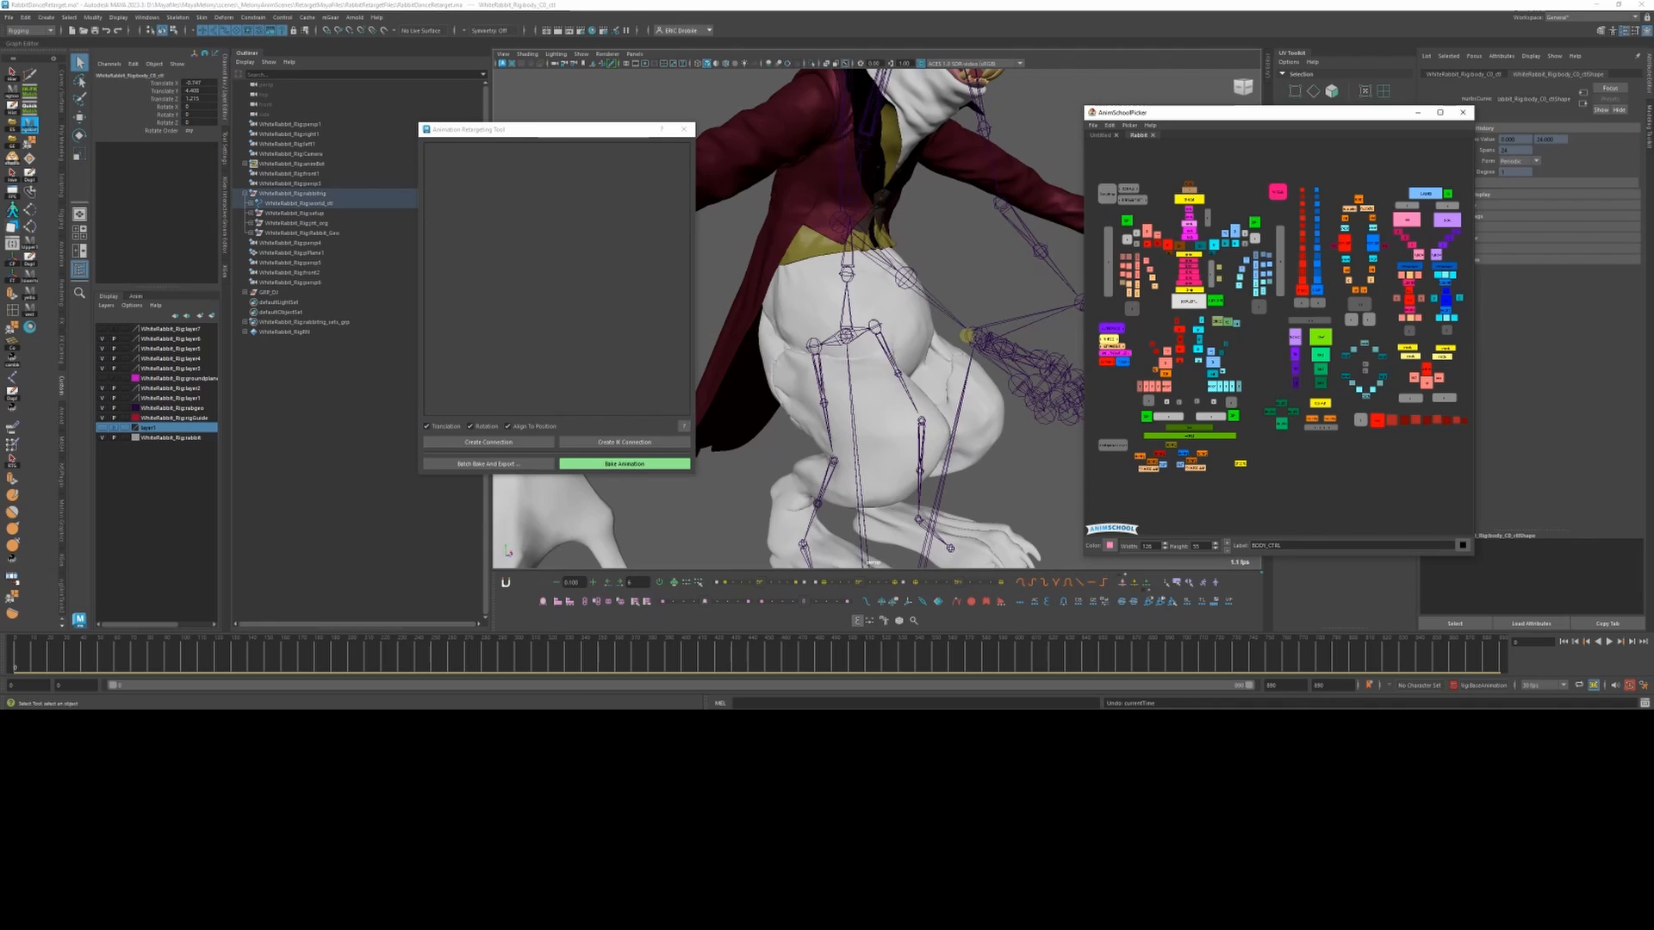
left_click(623, 463)
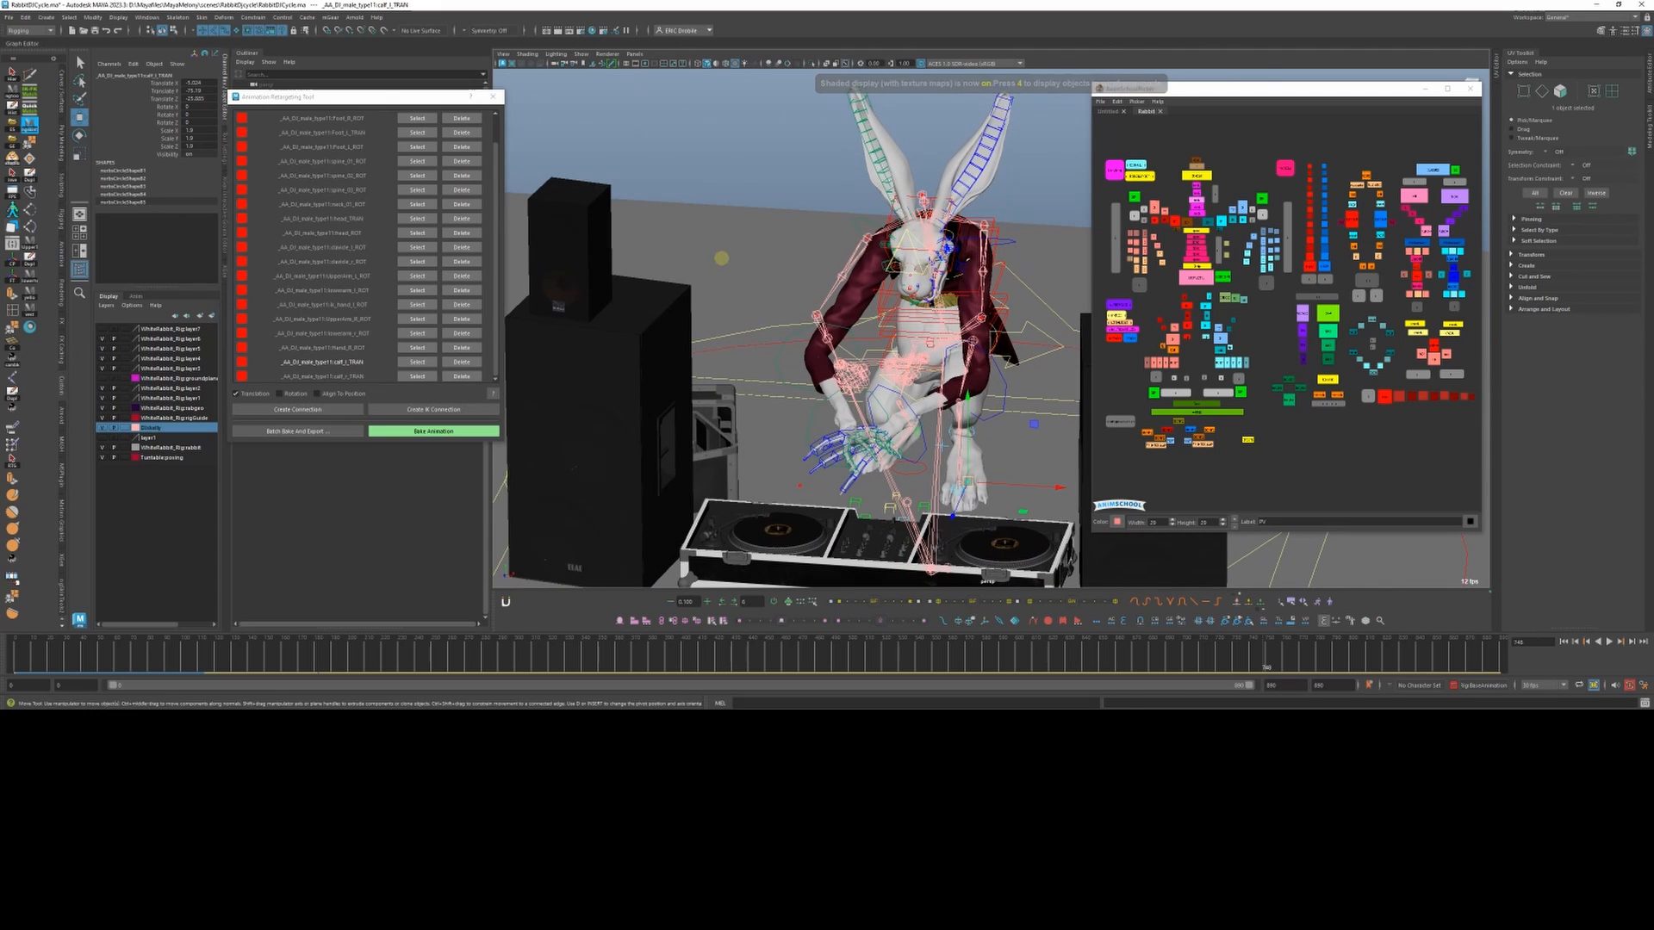
Step: Start opening a different scene from the File menu
left_click(10, 19)
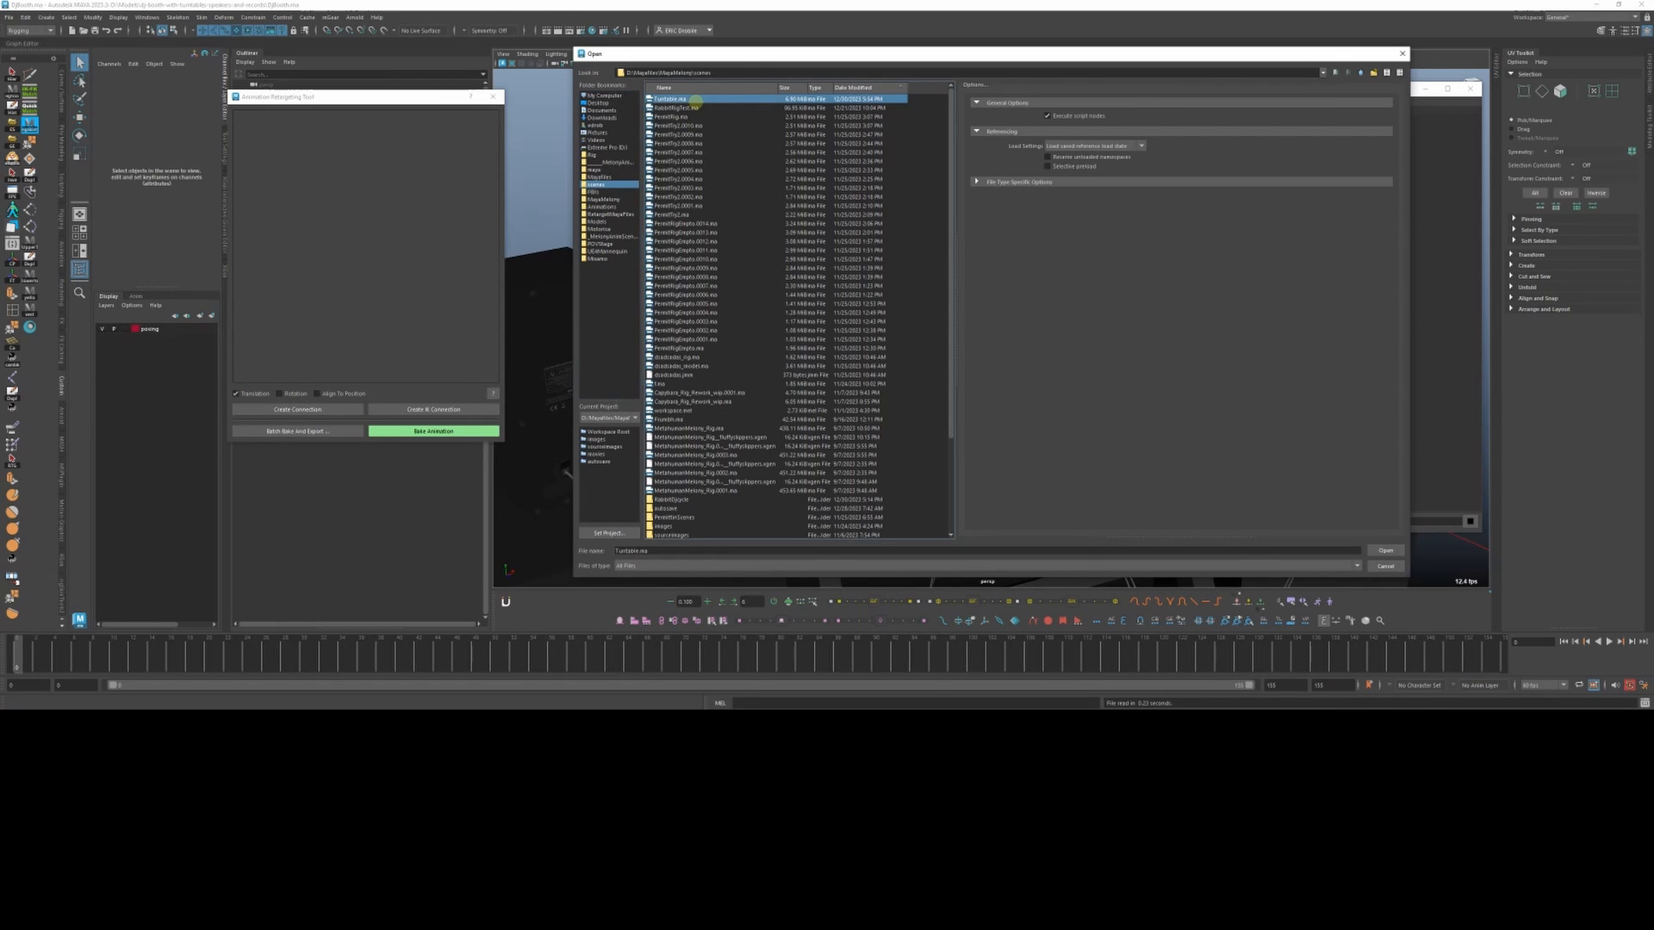
Step: Open the selected rabbit rig scene file
left_click(1385, 552)
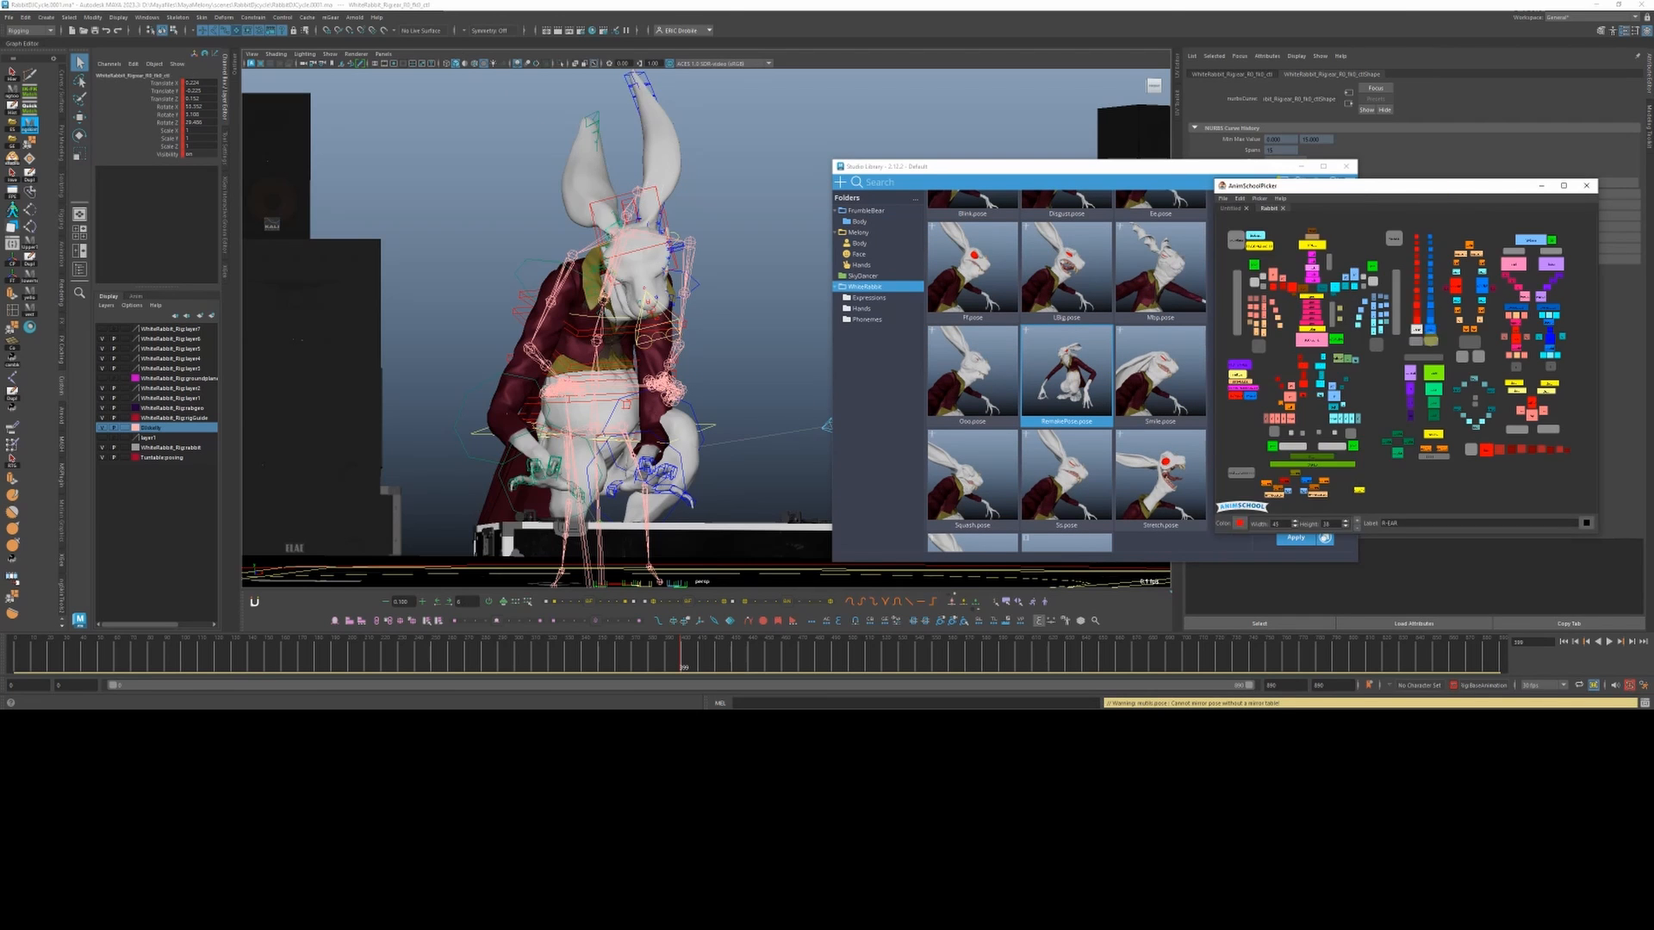
left_click(1161, 369)
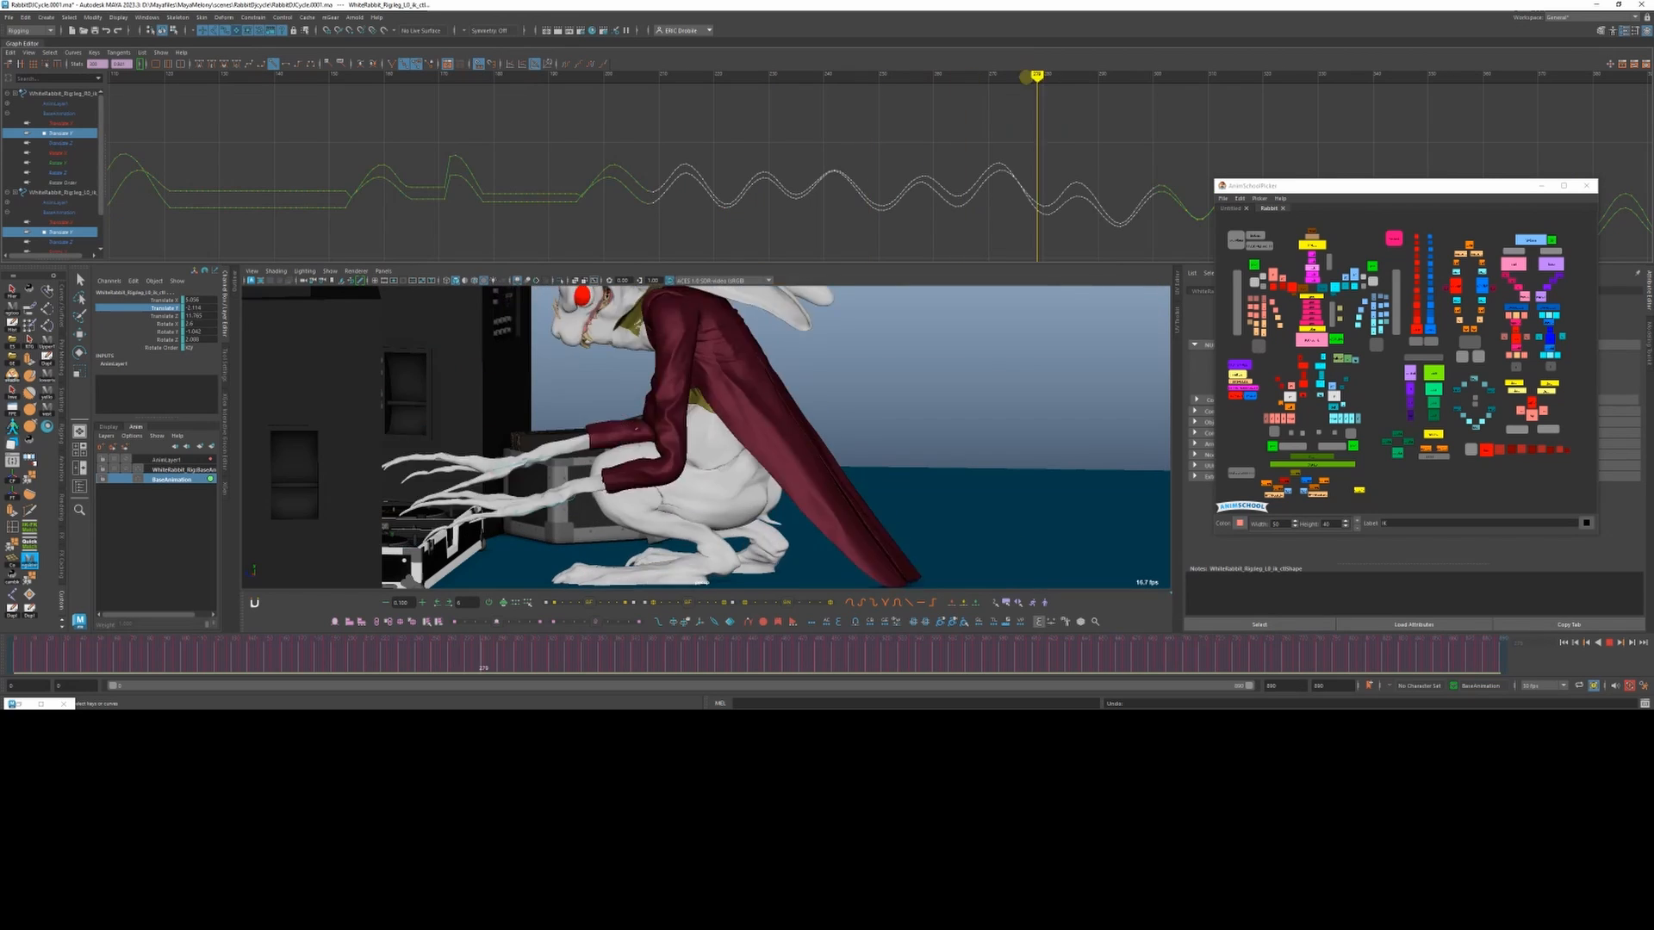
Step: Drag the arm control's keys in the Graph Editor to reshape its motion
left_click_drag(1037, 75, 713, 76)
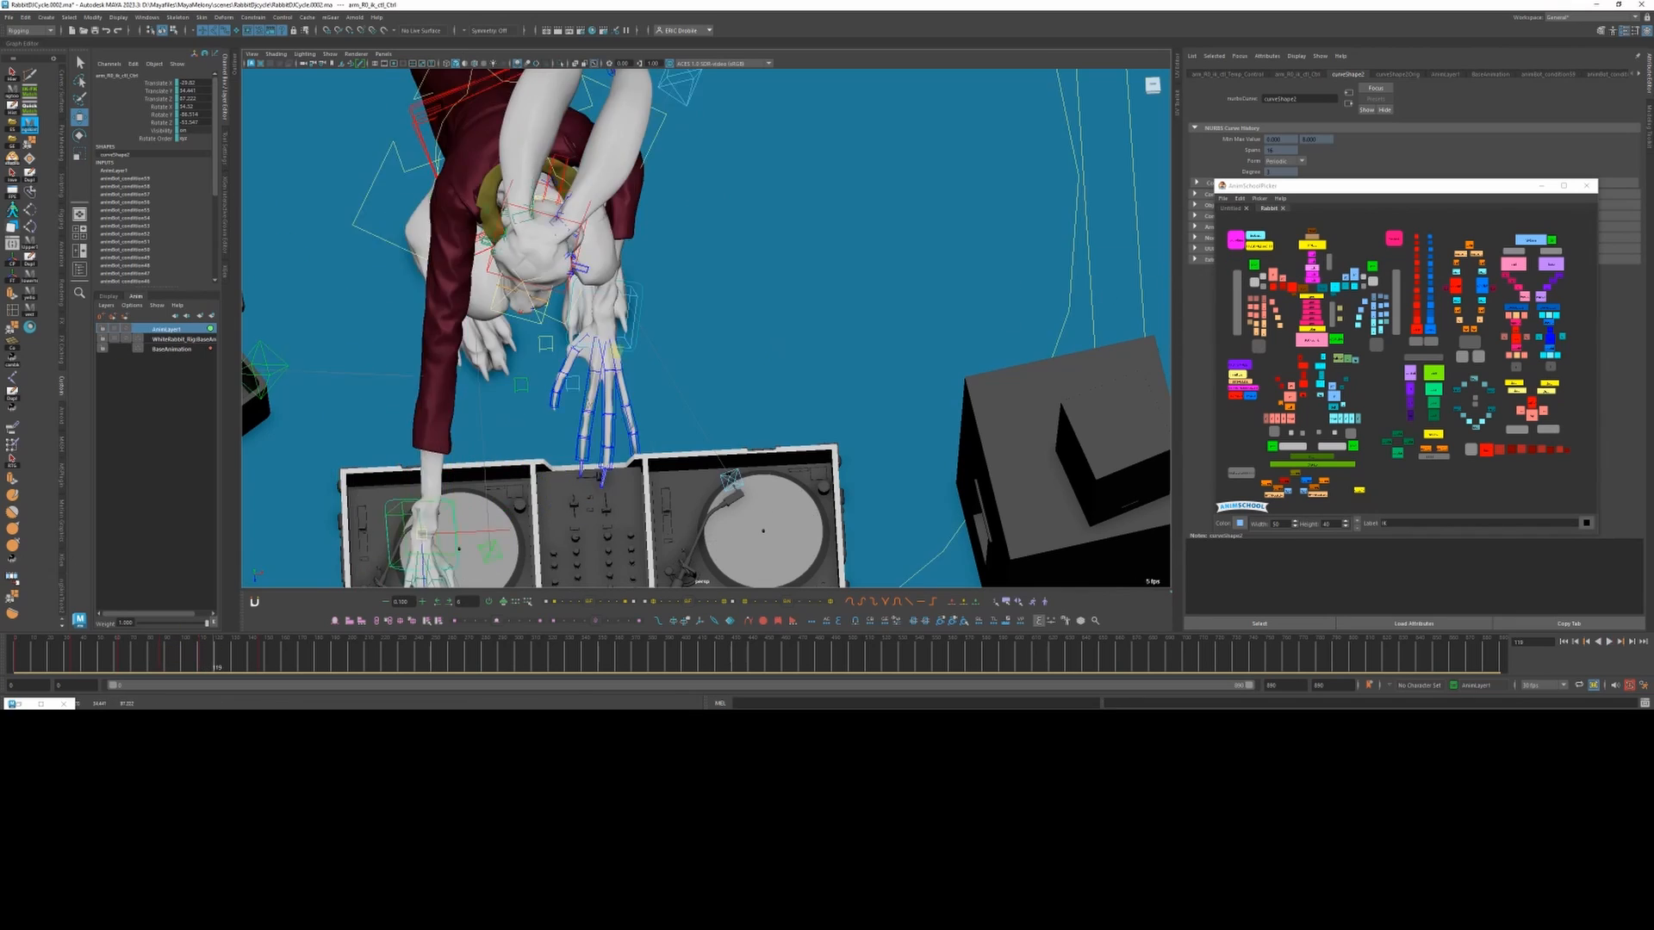
Step: Move one hand IK control onto the left turntable and select the other hand
left_click(315, 665)
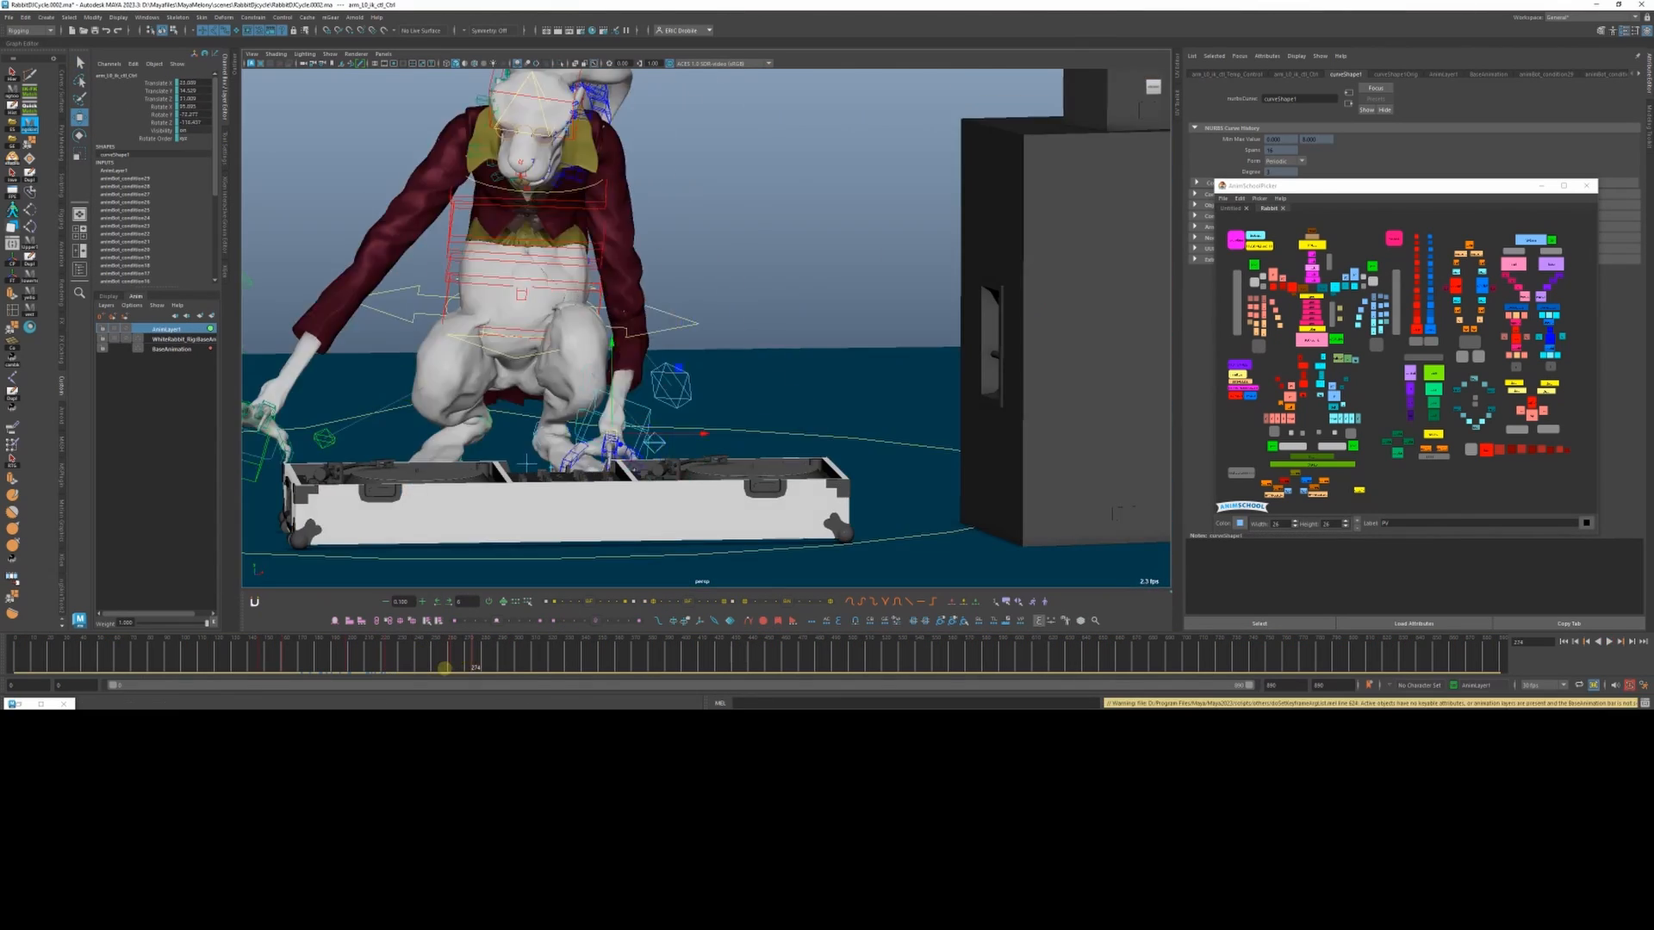
left_click_drag(444, 666, 570, 667)
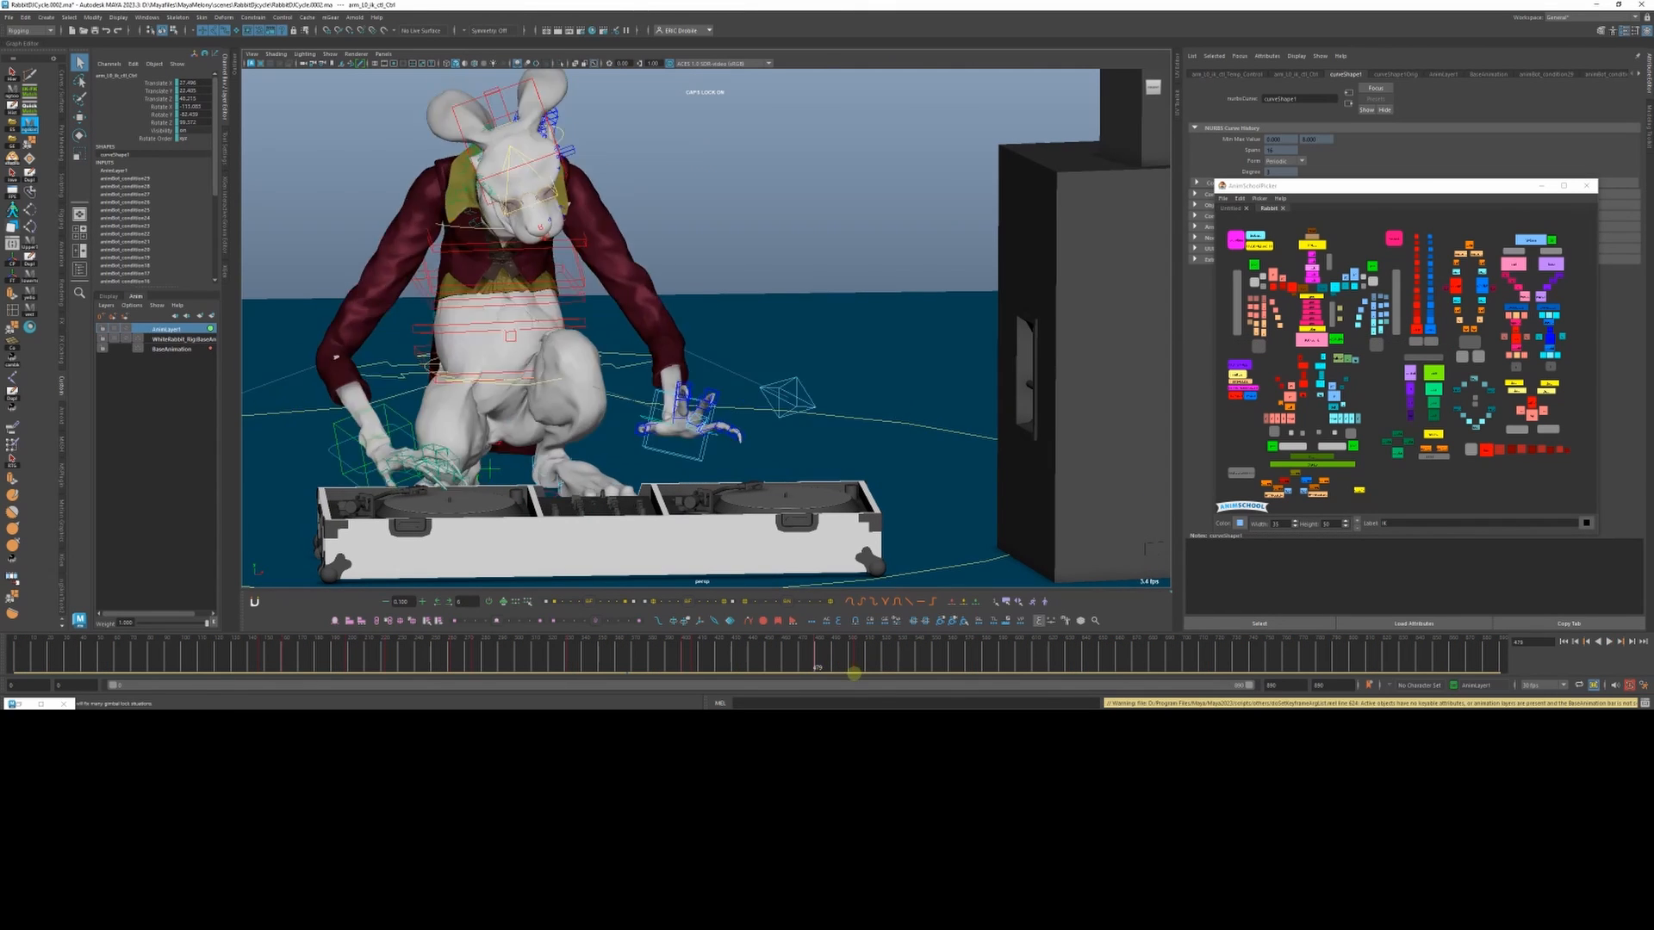
left_click(1609, 641)
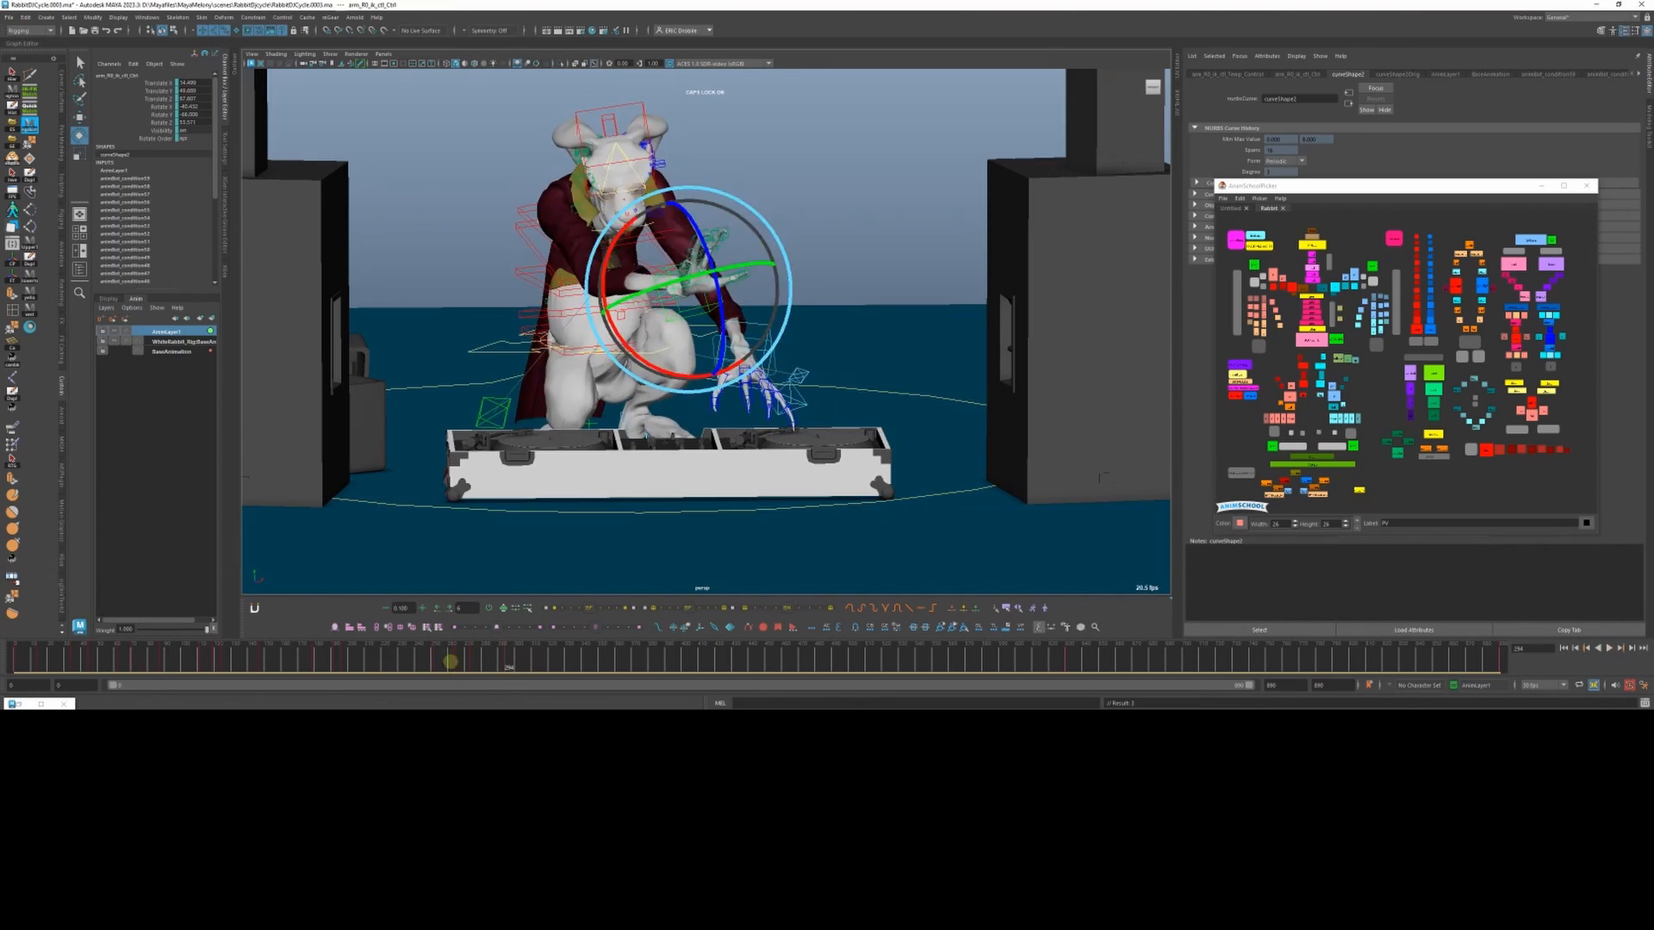
Step: Rotate the arm control so the hand reaches down to the deck
left_click_drag(449, 661, 553, 667)
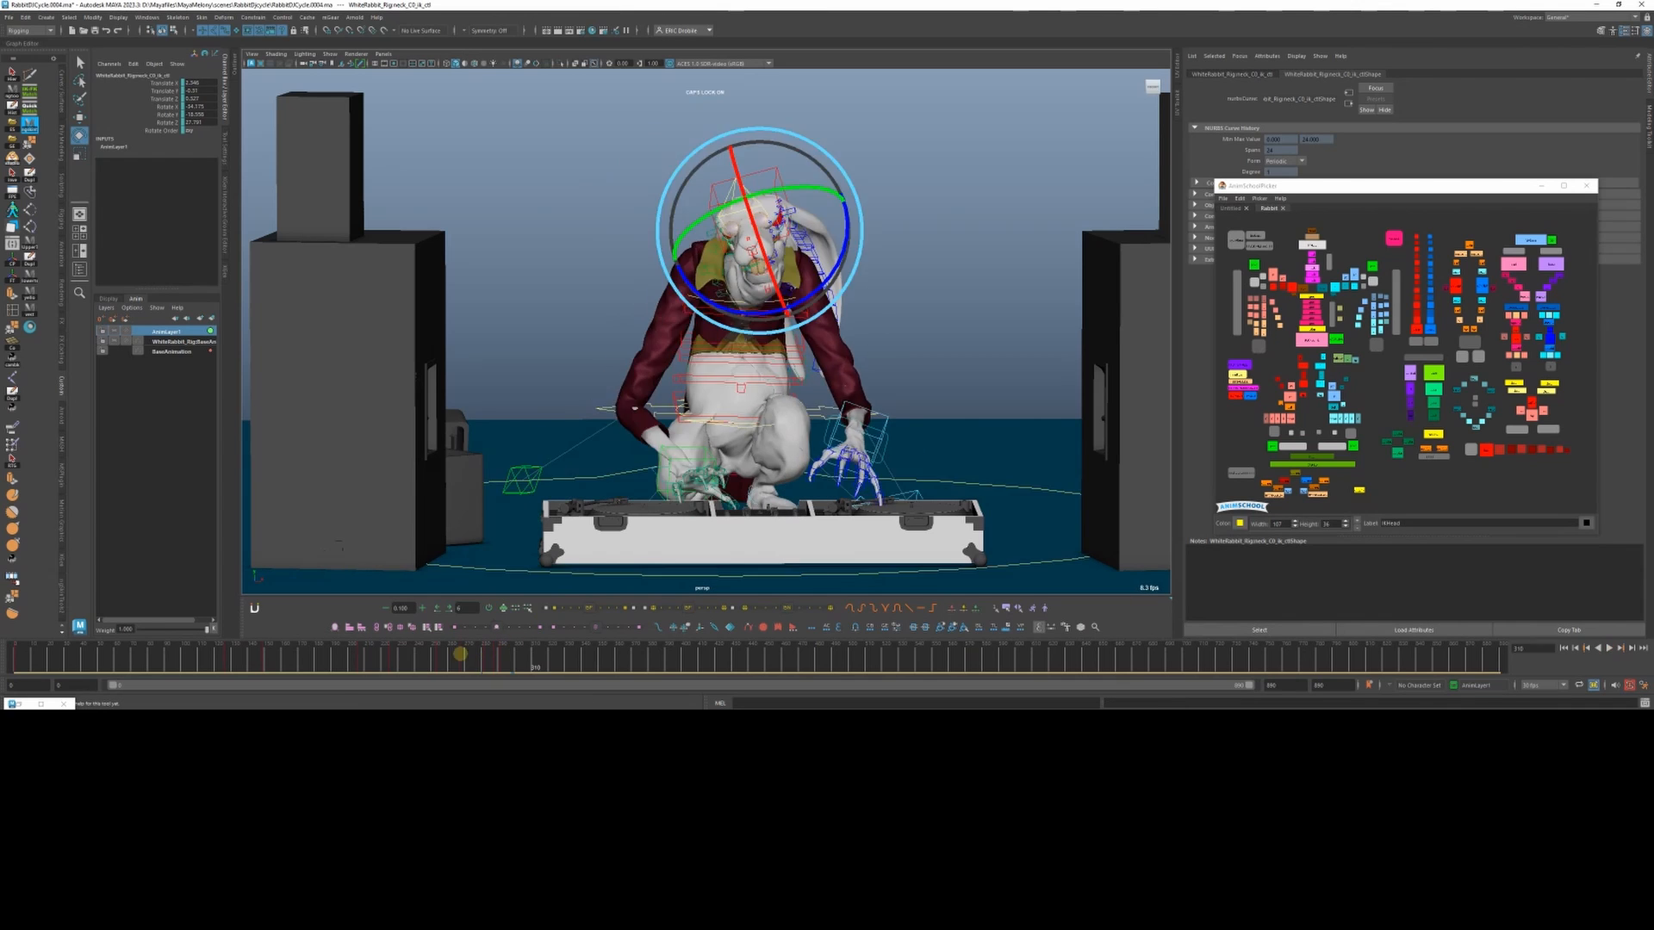
Step: Rotate the rabbit's neck control to tilt the head up toward the crowd and check it on another frame
left_click(517, 655)
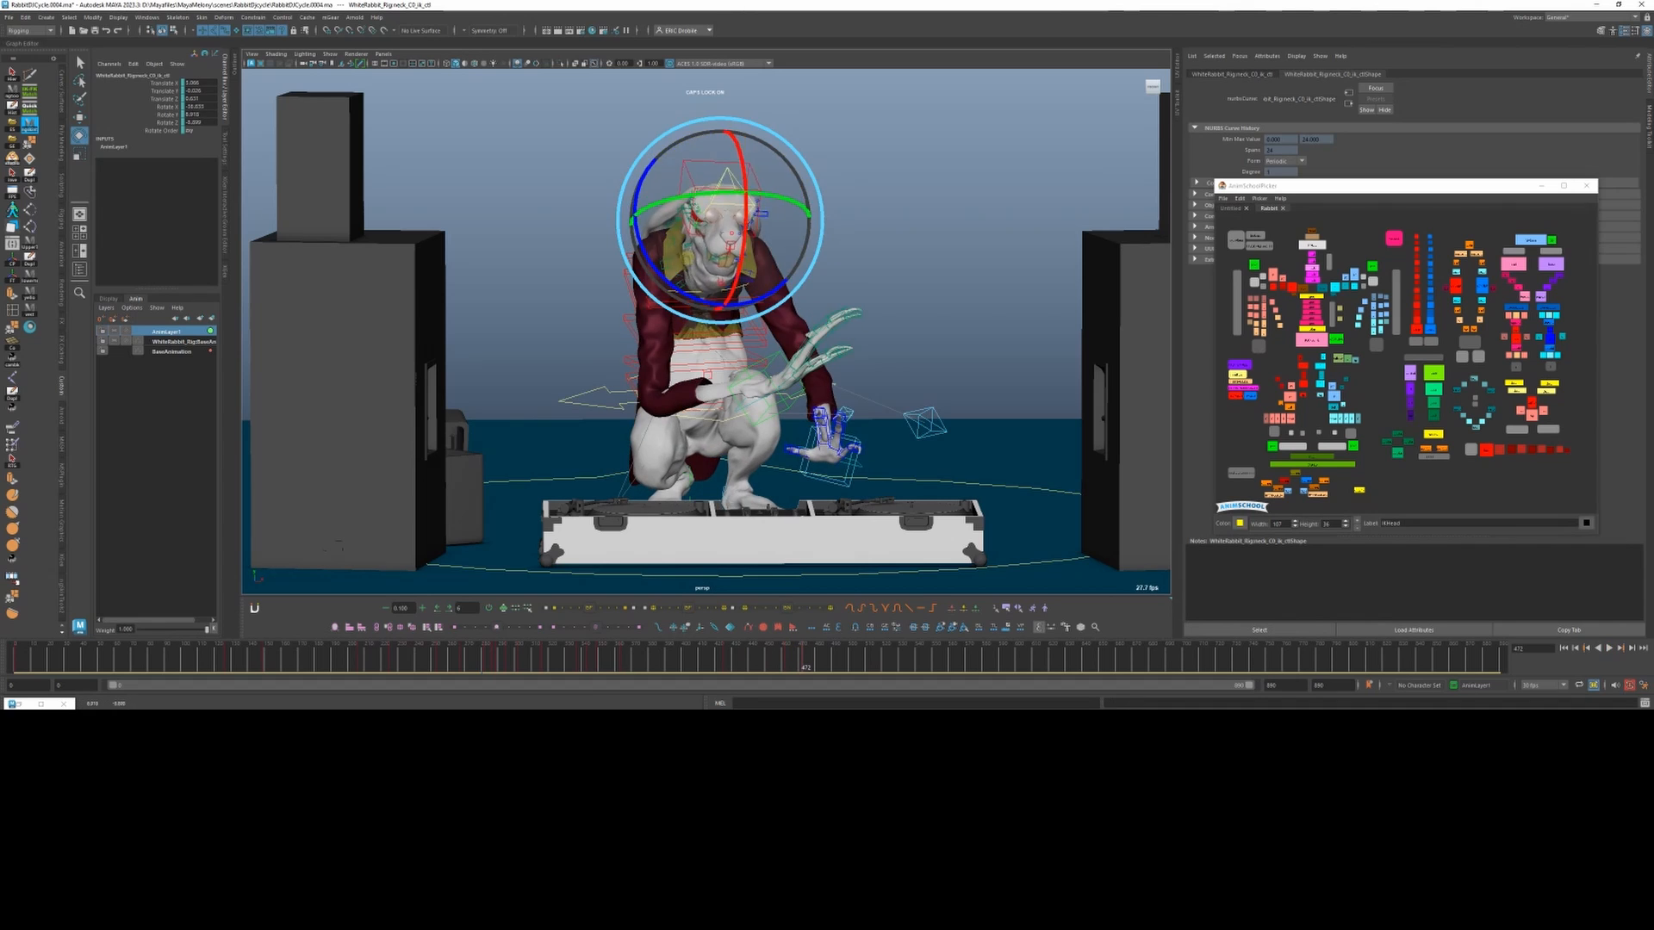
left_click(858, 665)
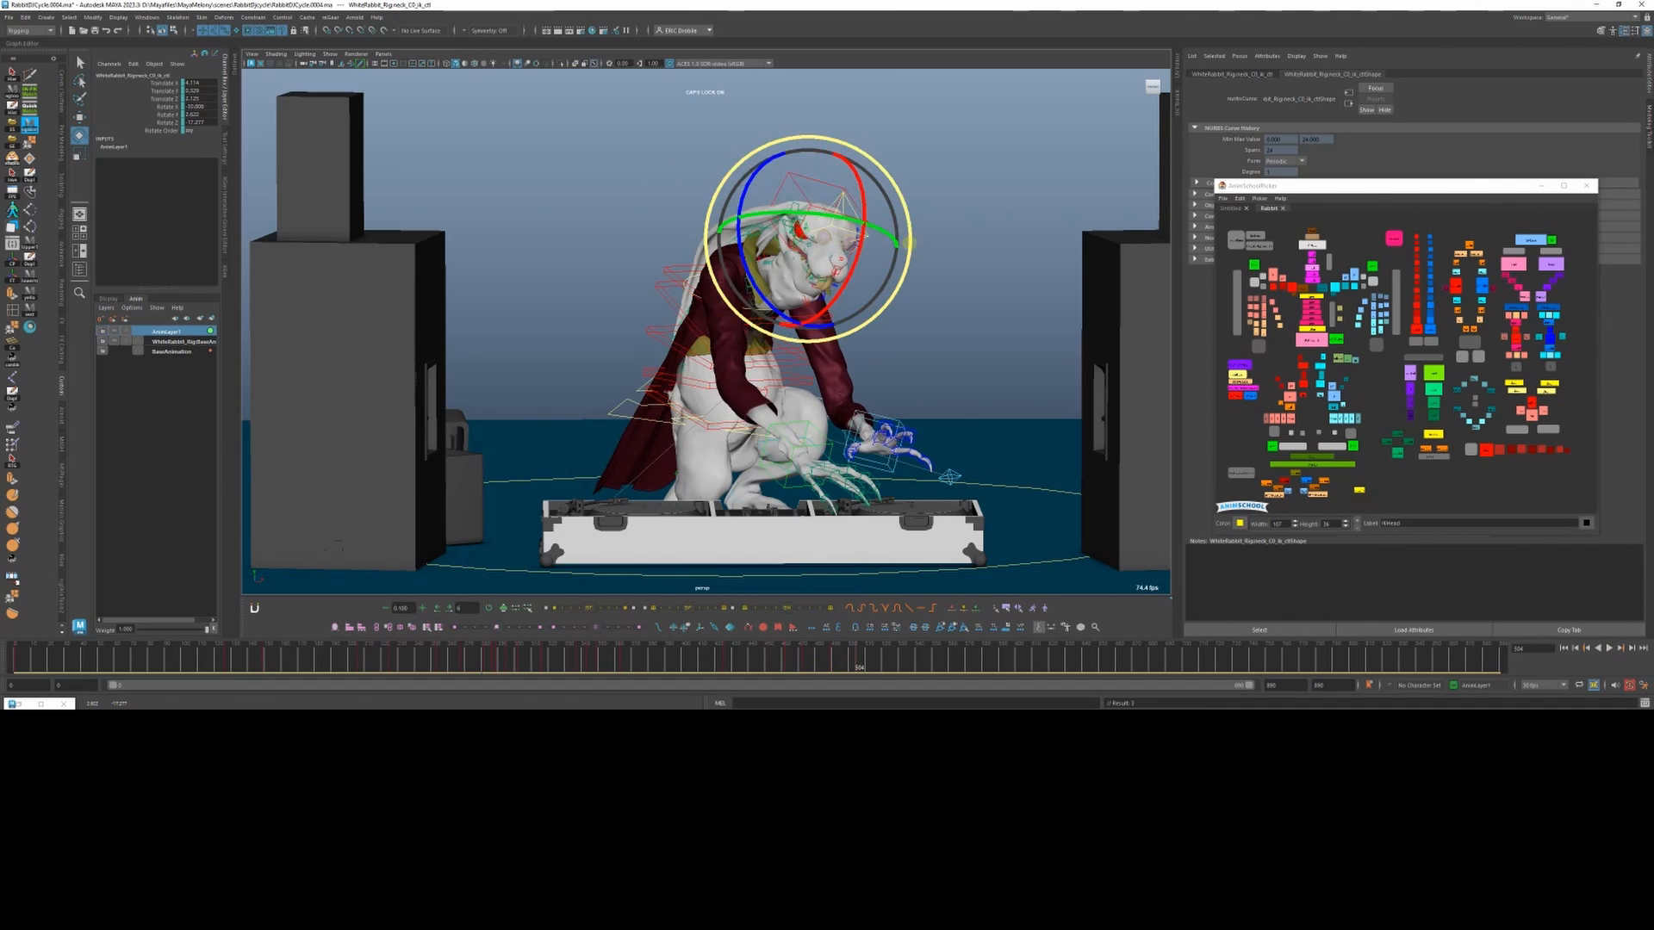